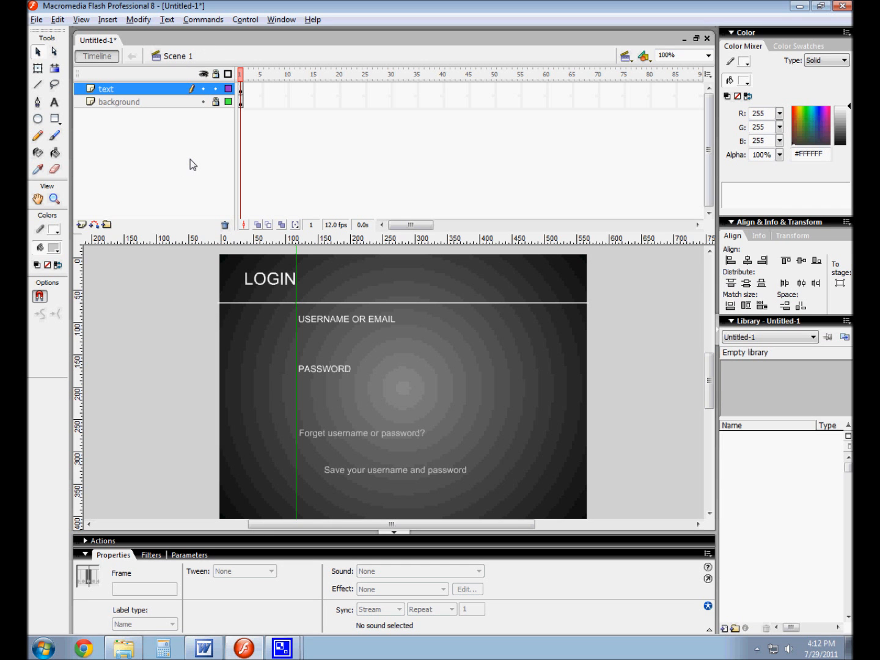
pyautogui.moveTo(518, 200)
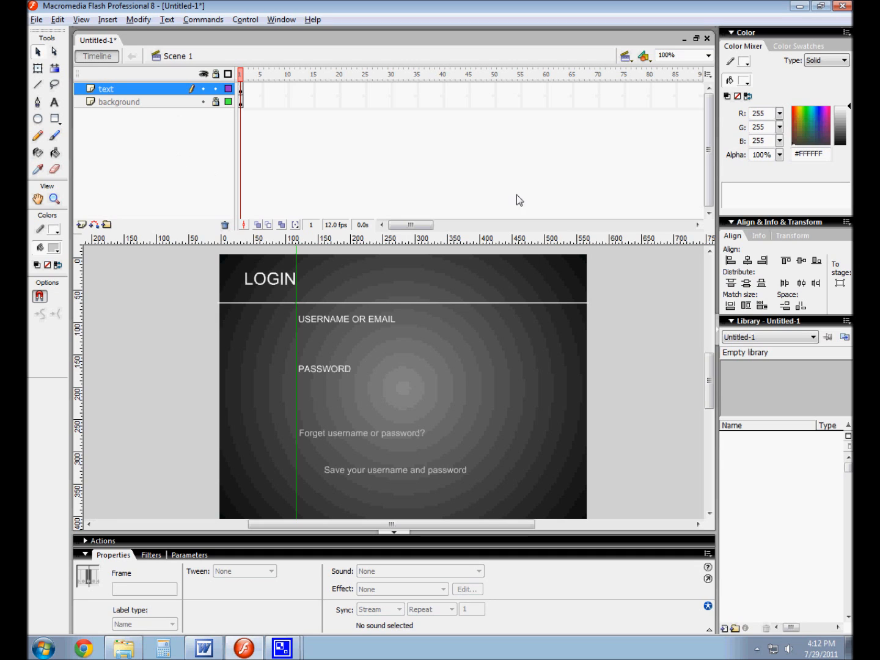
pyautogui.moveTo(434, 227)
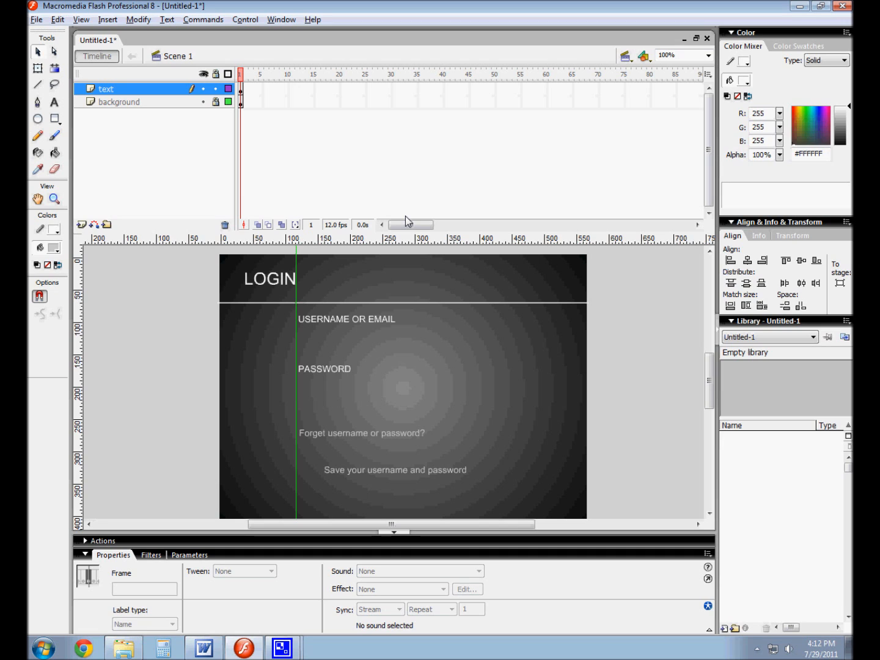
pyautogui.moveTo(317, 56)
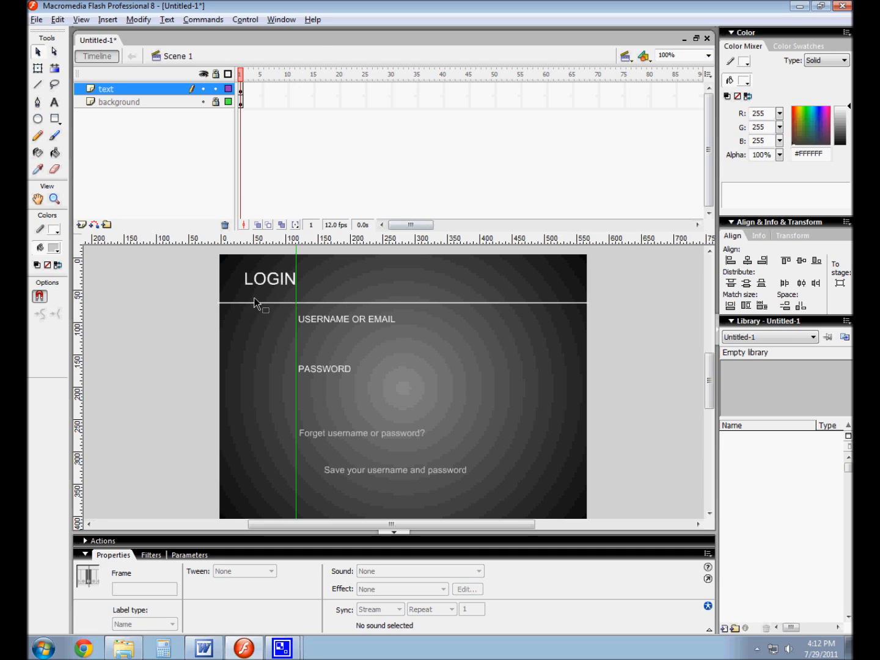
pyautogui.moveTo(317, 326)
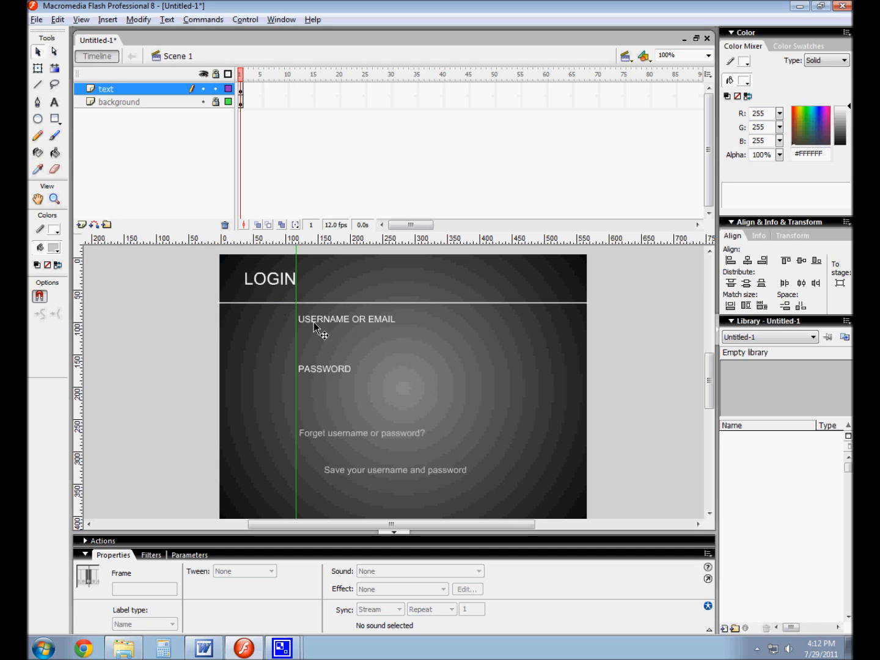
pyautogui.moveTo(323, 395)
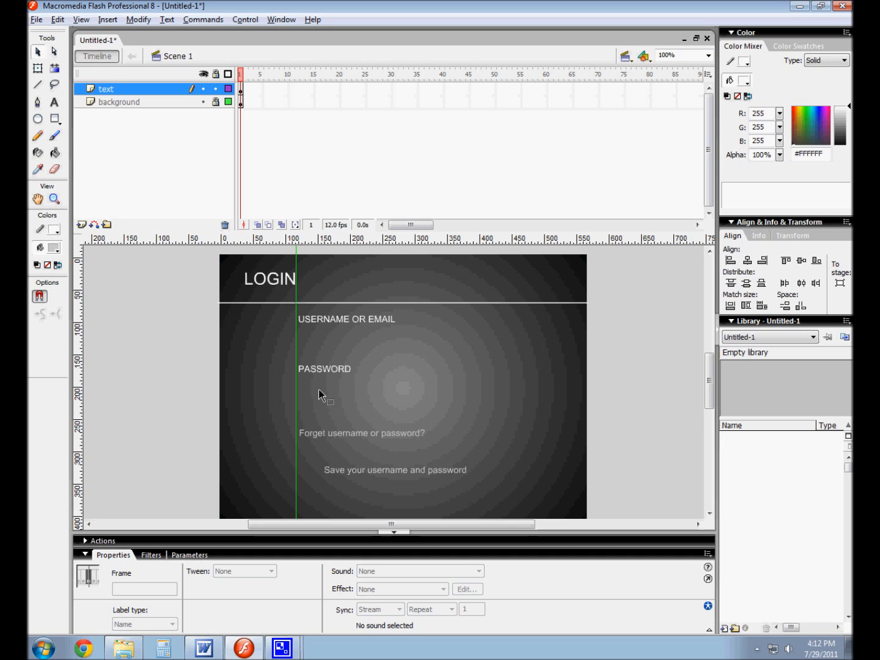
pyautogui.moveTo(264, 306)
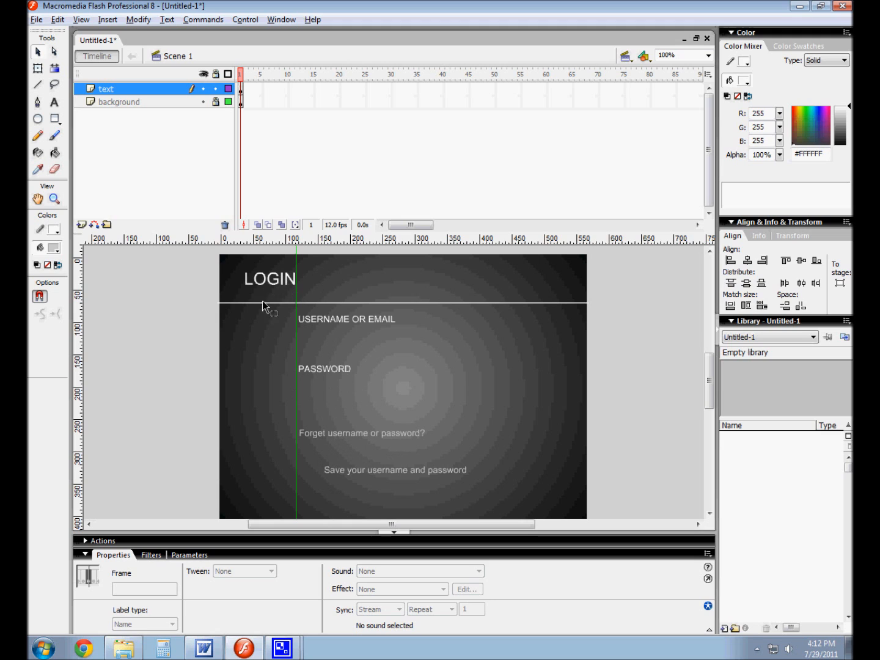
# Review the login layout and open the Window menu to list the available panels.
pyautogui.click(281, 19)
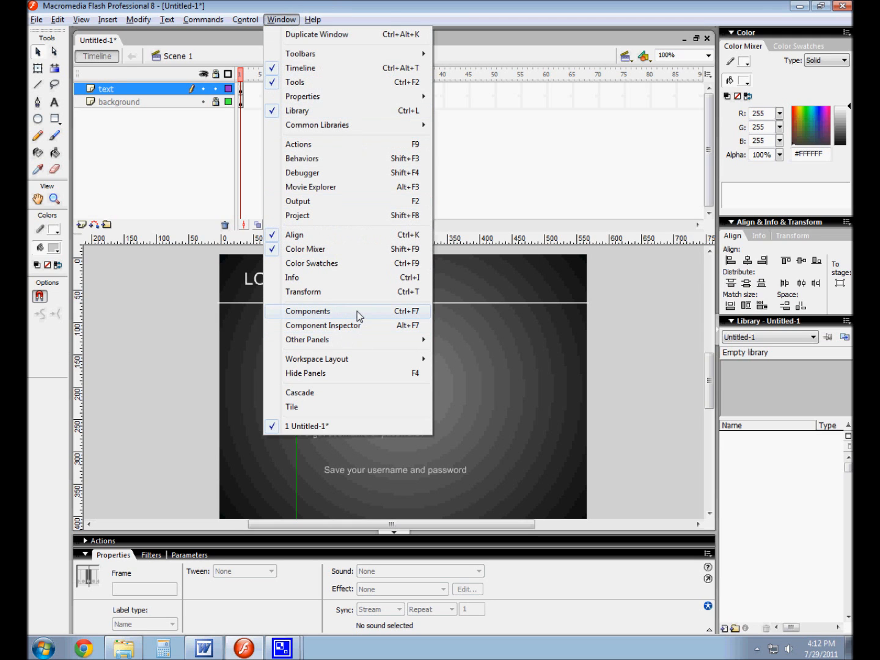
# Show the Components and Component Inspector panels and move both away from the stage.
pyautogui.click(308, 311)
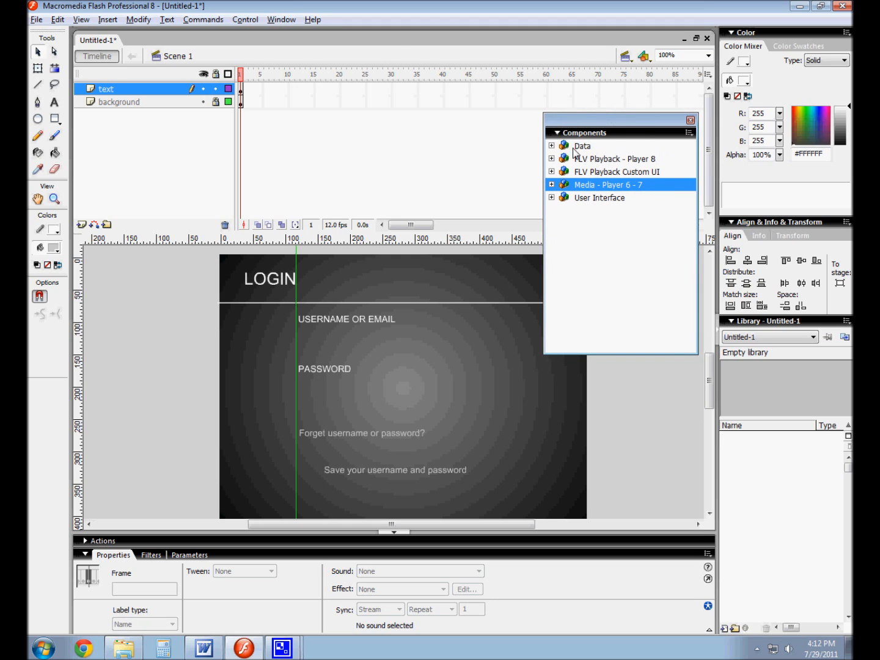
pyautogui.click(281, 19)
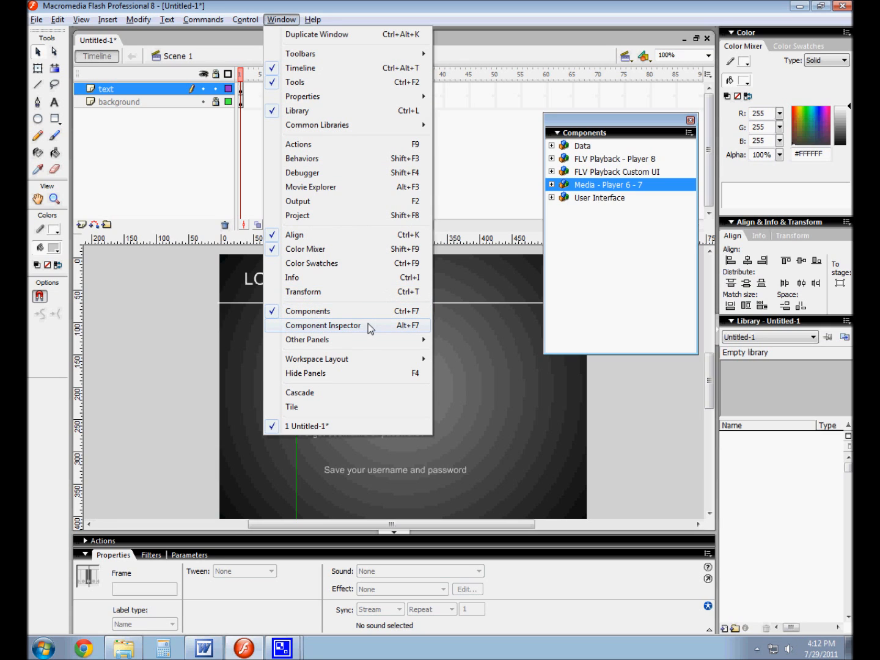
pyautogui.click(325, 325)
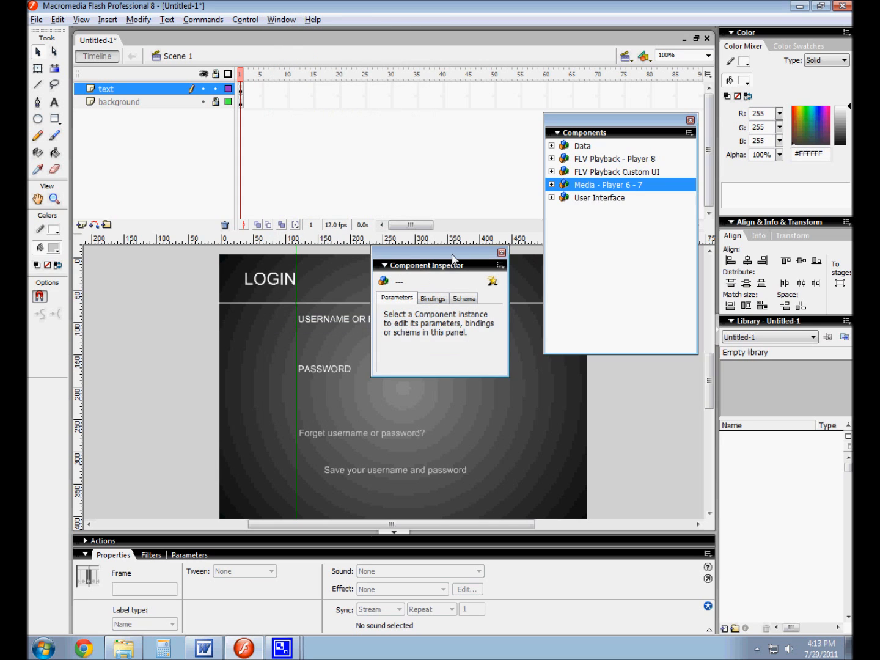
pyautogui.moveTo(440, 250); pyautogui.dragTo(693, 394)
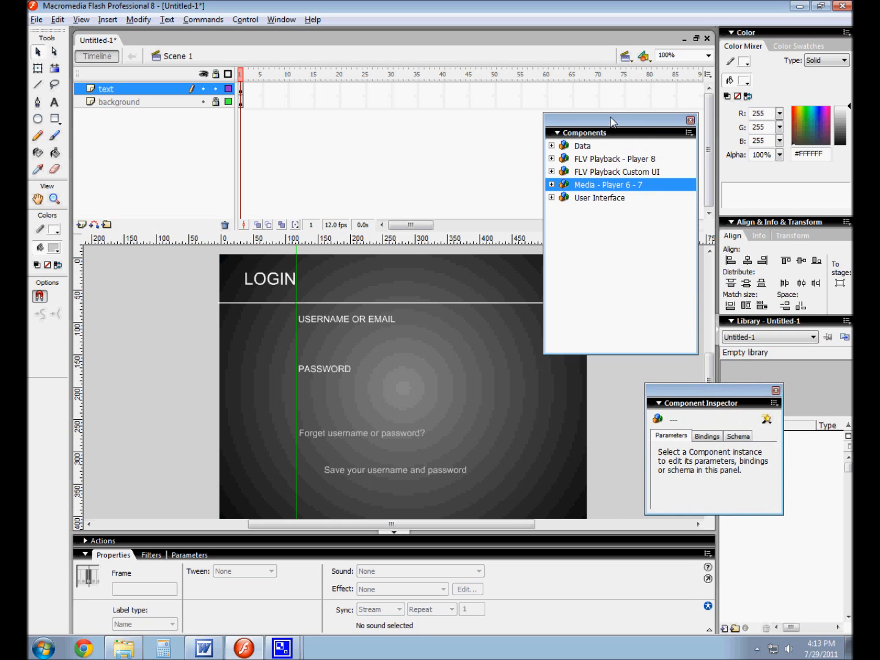
pyautogui.moveTo(613, 122); pyautogui.dragTo(672, 144)
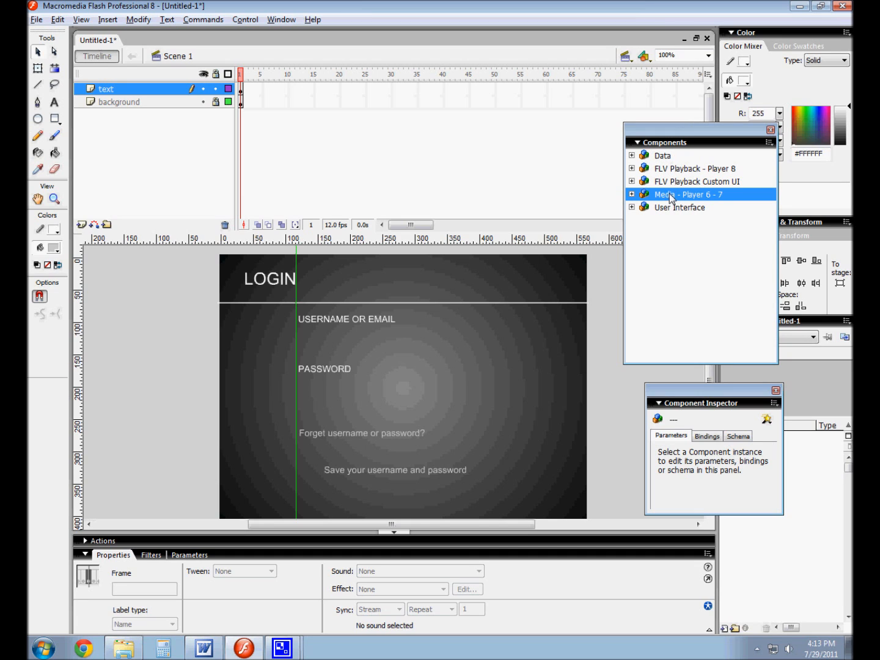
pyautogui.moveTo(637, 172)
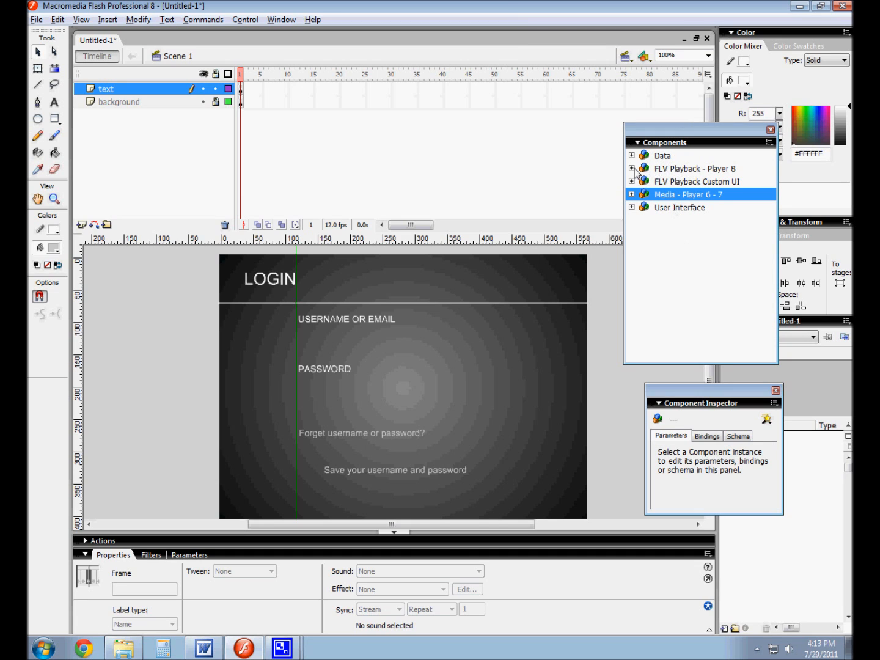
# Expand the User Interface group in the Components panel.
pyautogui.click(631, 168)
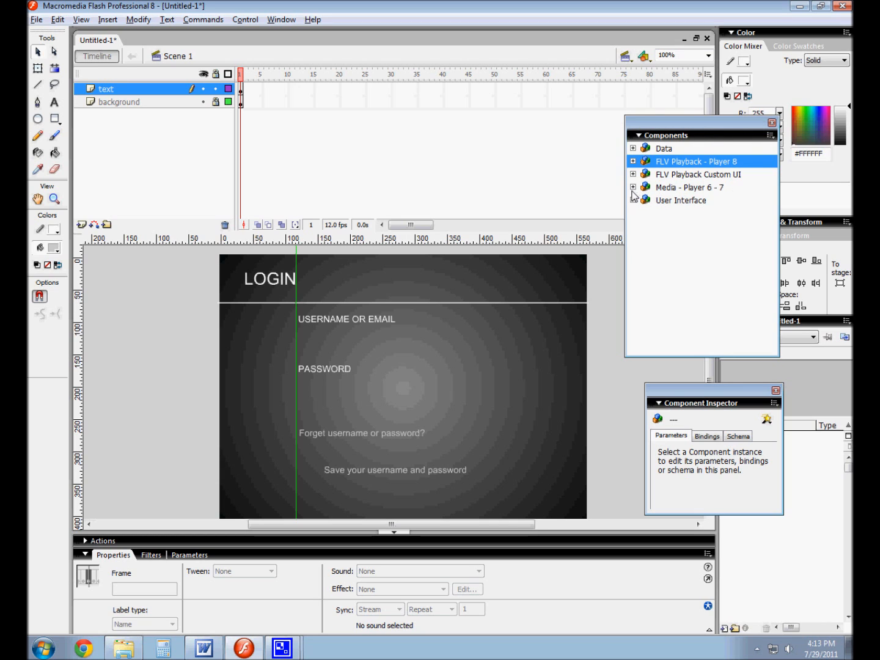
pyautogui.click(688, 187)
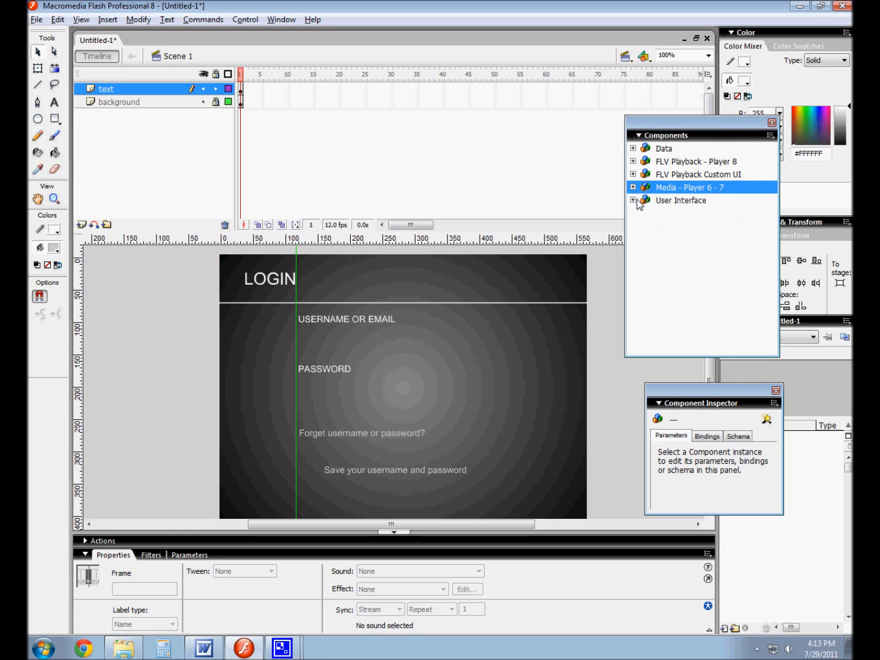
pyautogui.click(633, 200)
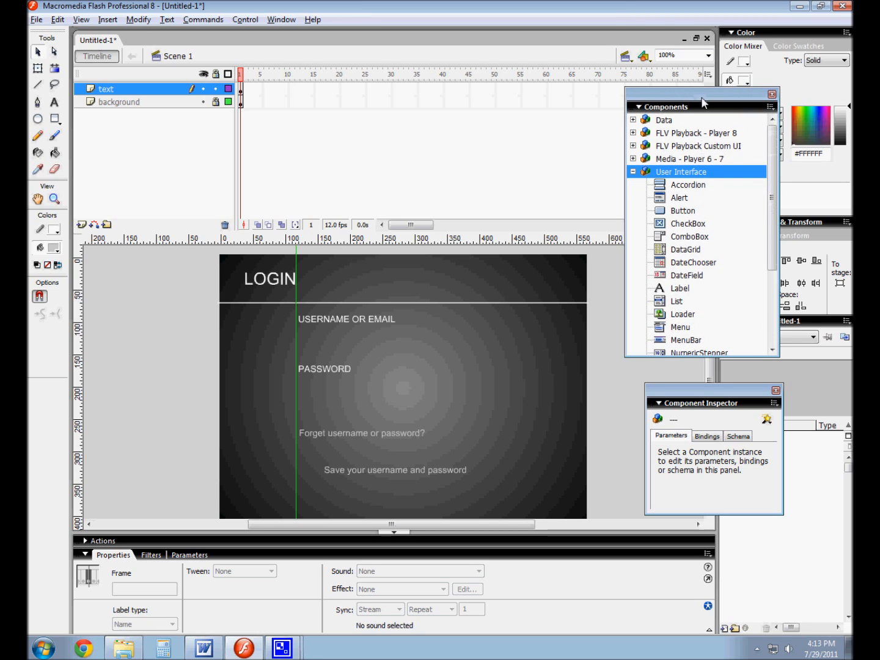
# Re-expand User Interface and move the Components panel up to reveal every component.
pyautogui.click(635, 172)
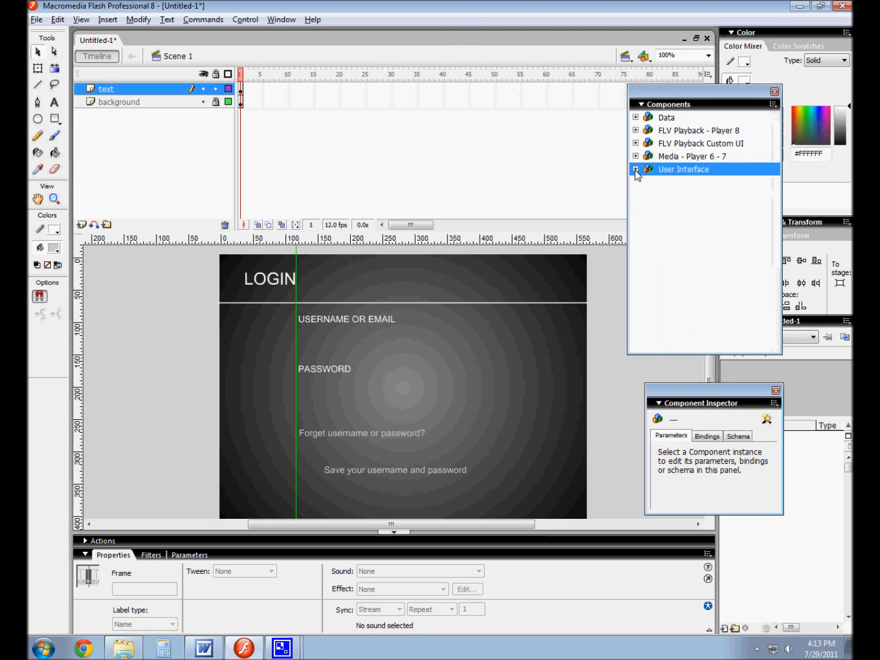
pyautogui.click(636, 169)
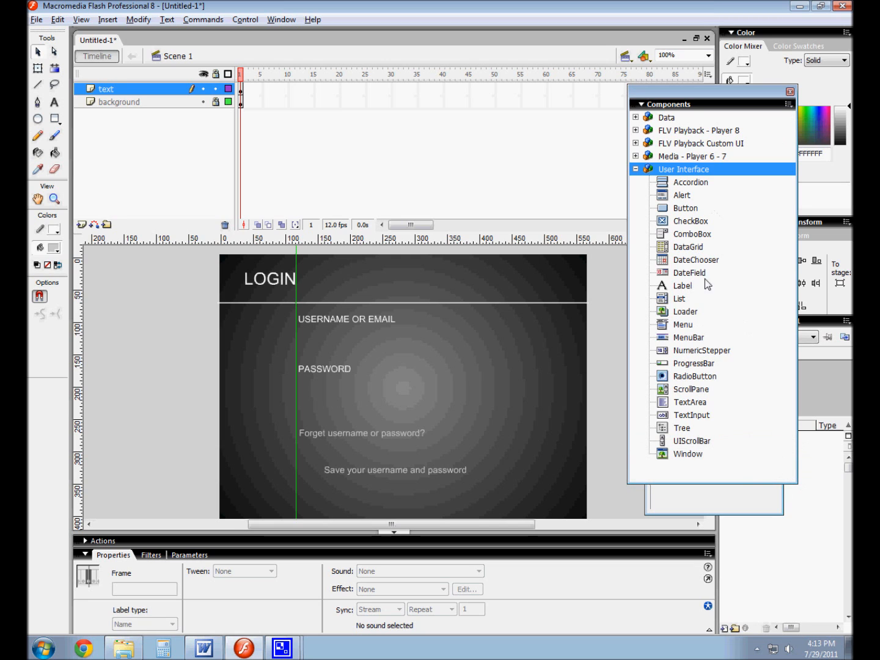
pyautogui.moveTo(708, 93); pyautogui.dragTo(708, 64)
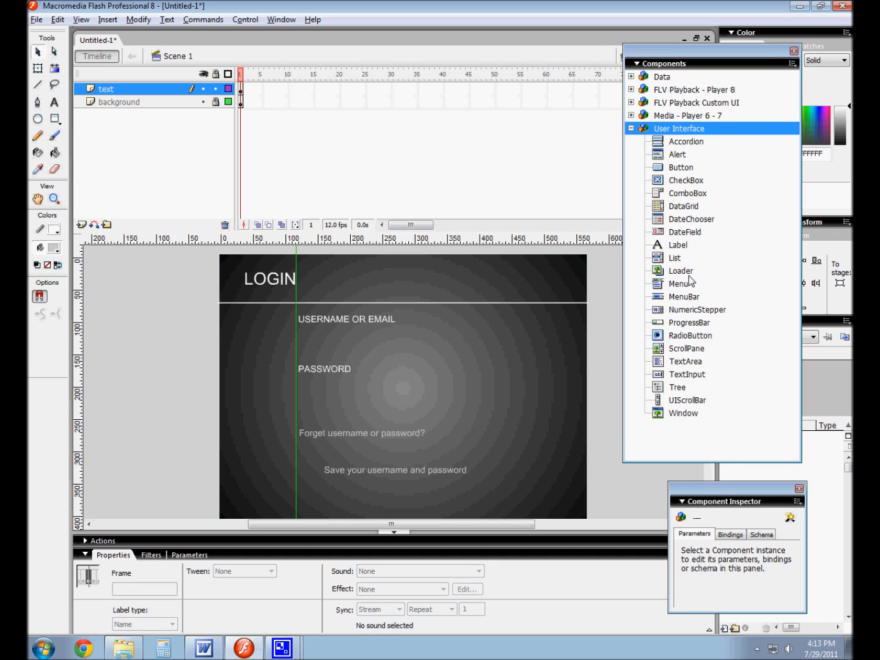
pyautogui.moveTo(685, 212)
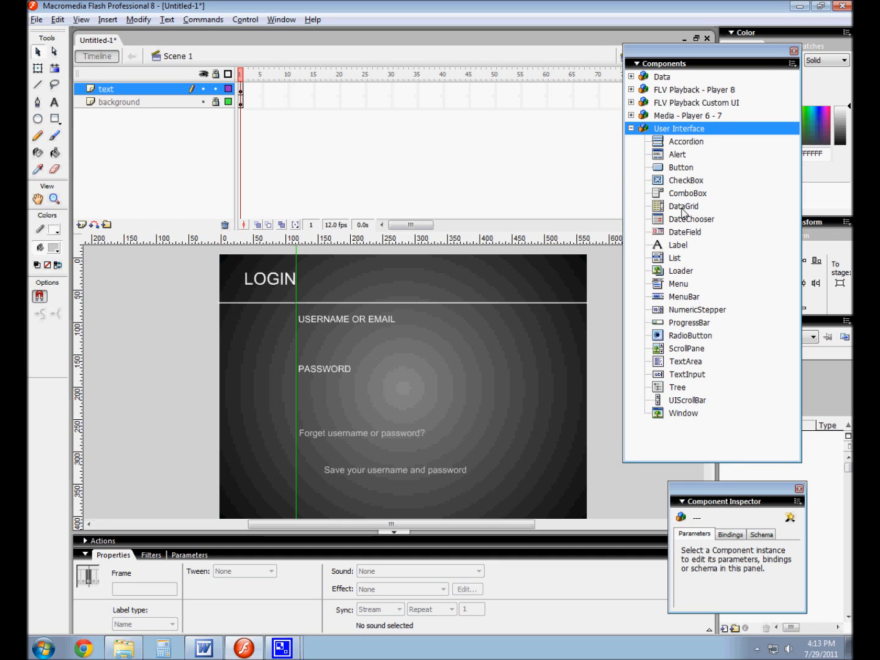
# Pick the CheckBox, TextArea and then TextInput components.
pyautogui.click(685, 179)
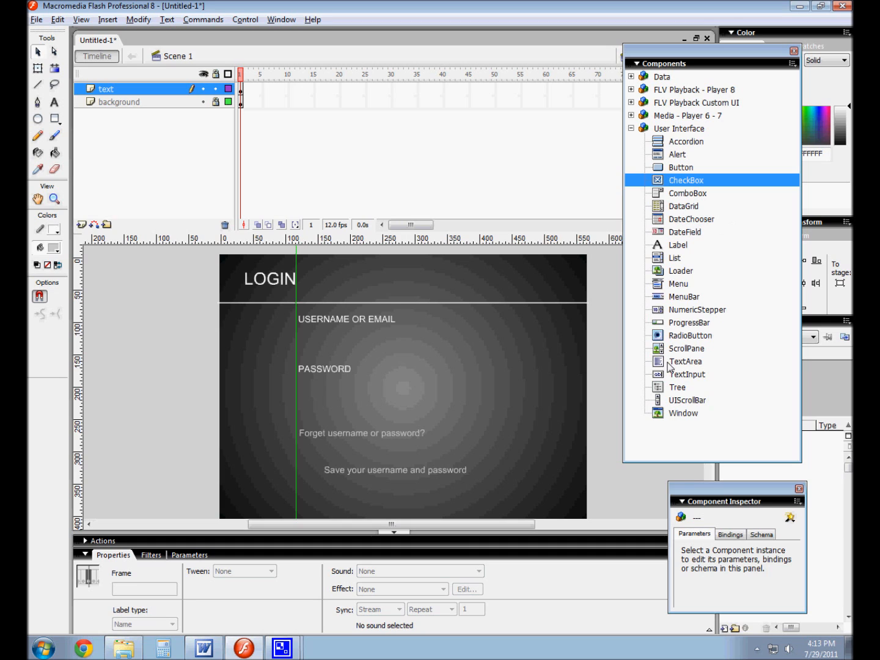
pyautogui.moveTo(689, 322)
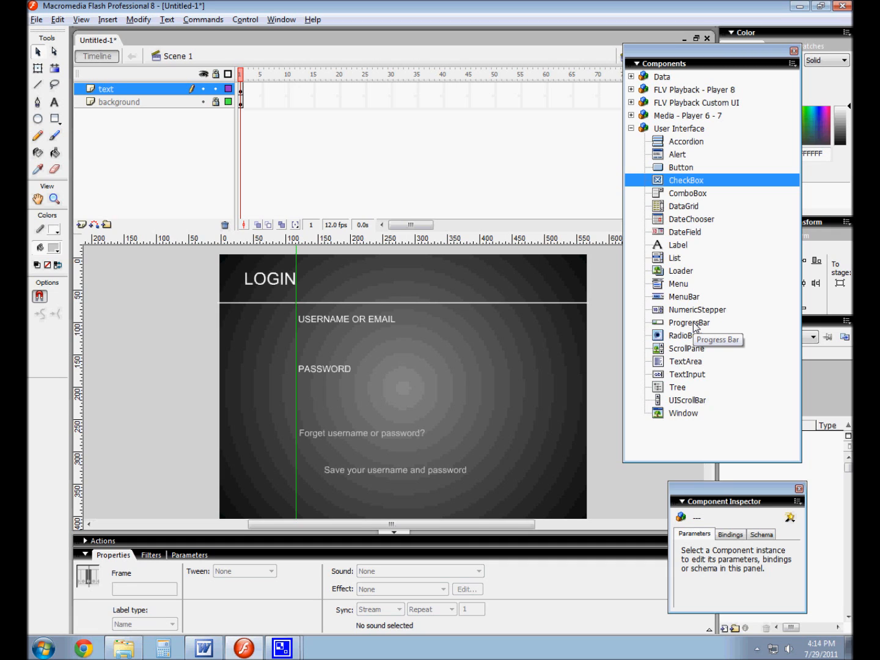
pyautogui.moveTo(693, 328)
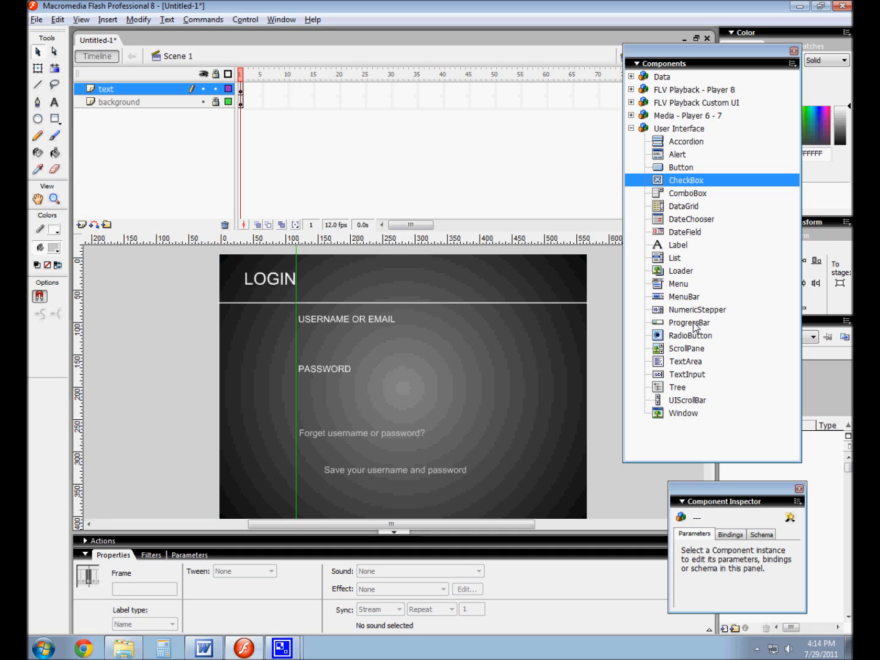
pyautogui.moveTo(533, 309)
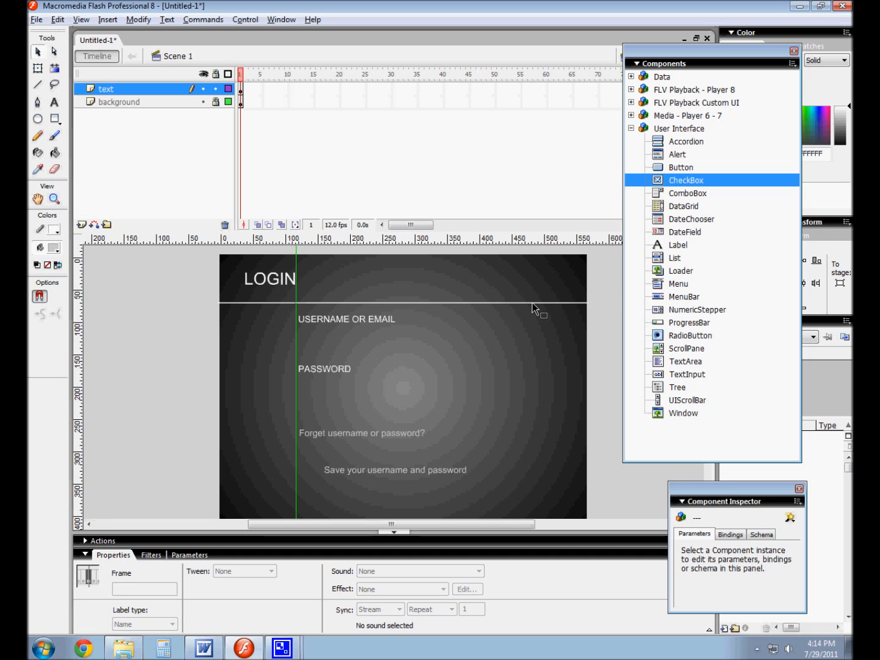
pyautogui.moveTo(298, 334)
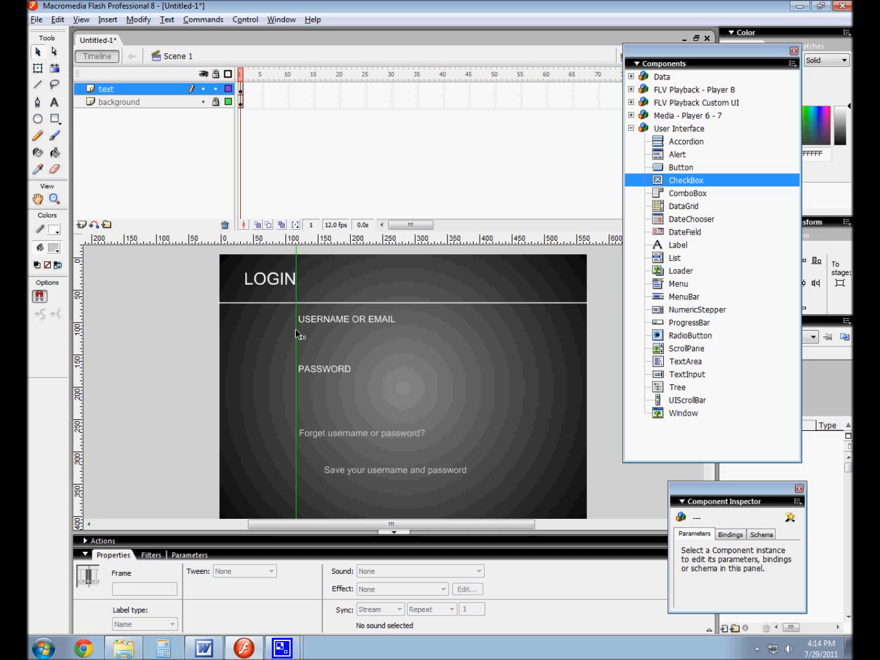
pyautogui.moveTo(350, 342)
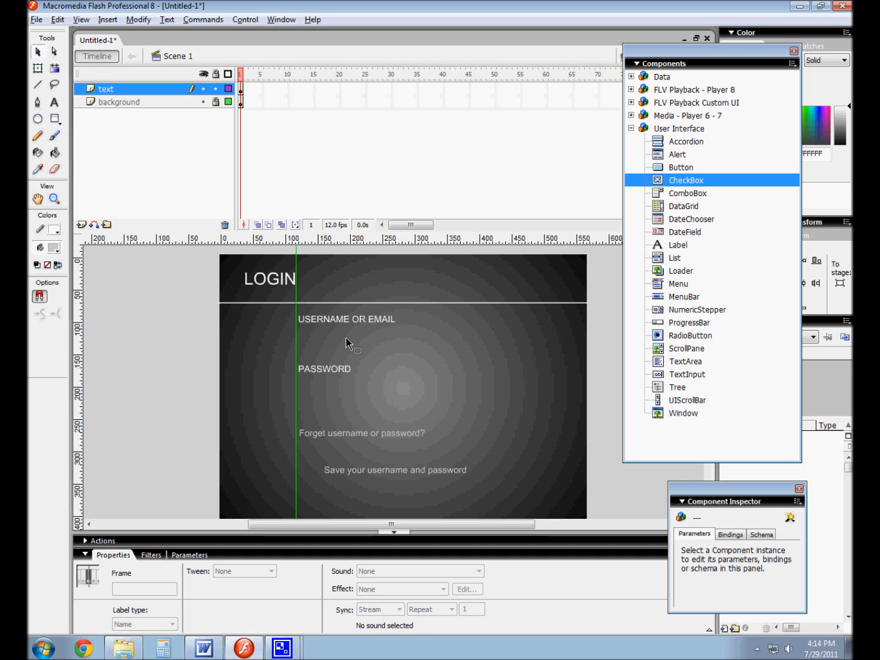
pyautogui.moveTo(327, 395)
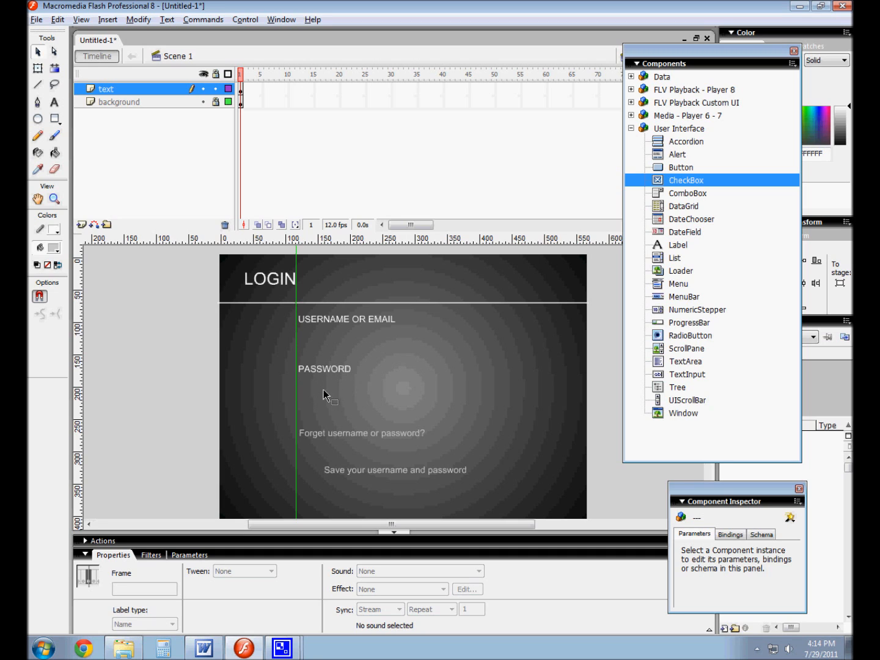
pyautogui.moveTo(794, 307)
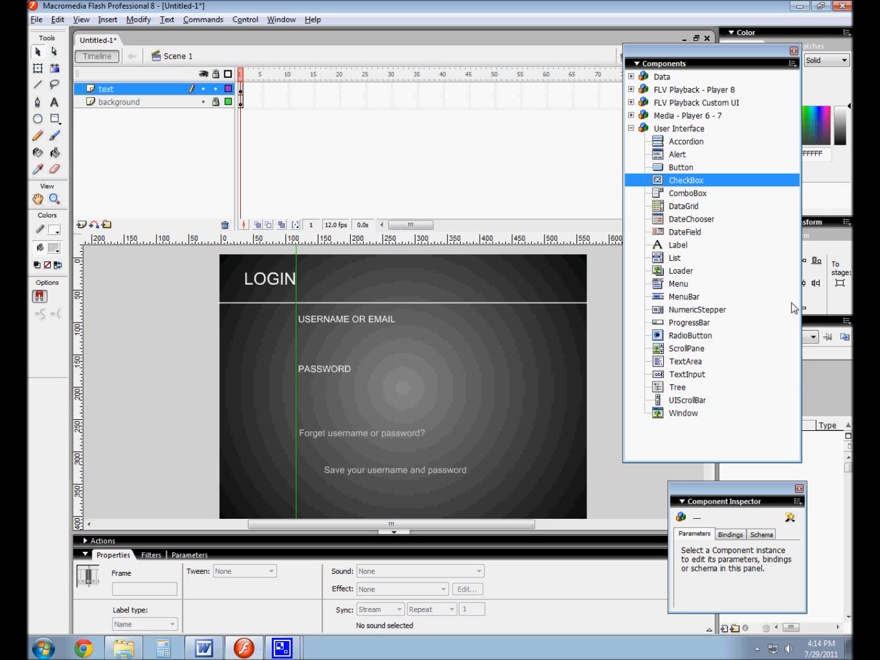
pyautogui.moveTo(689, 252)
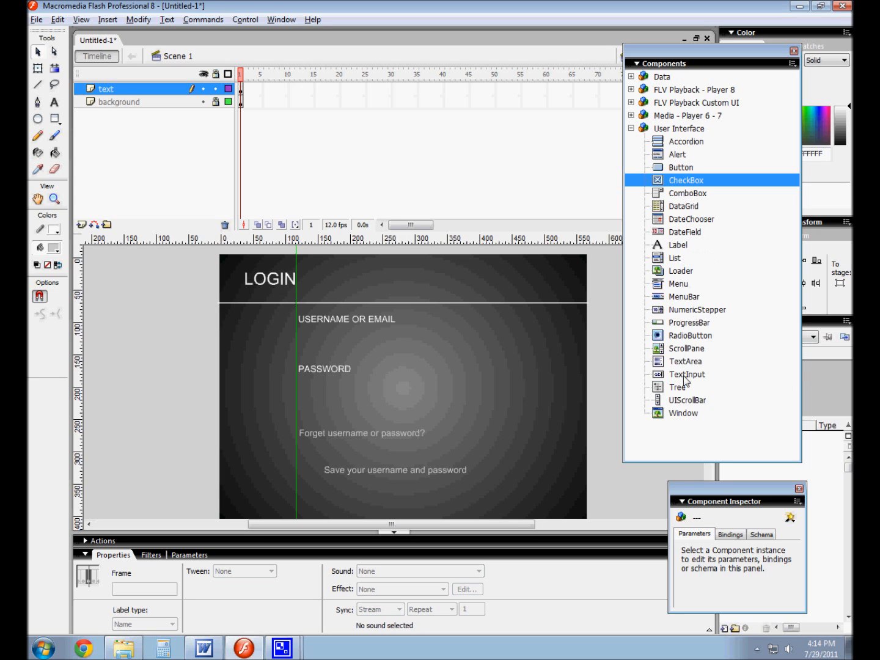
pyautogui.click(686, 374)
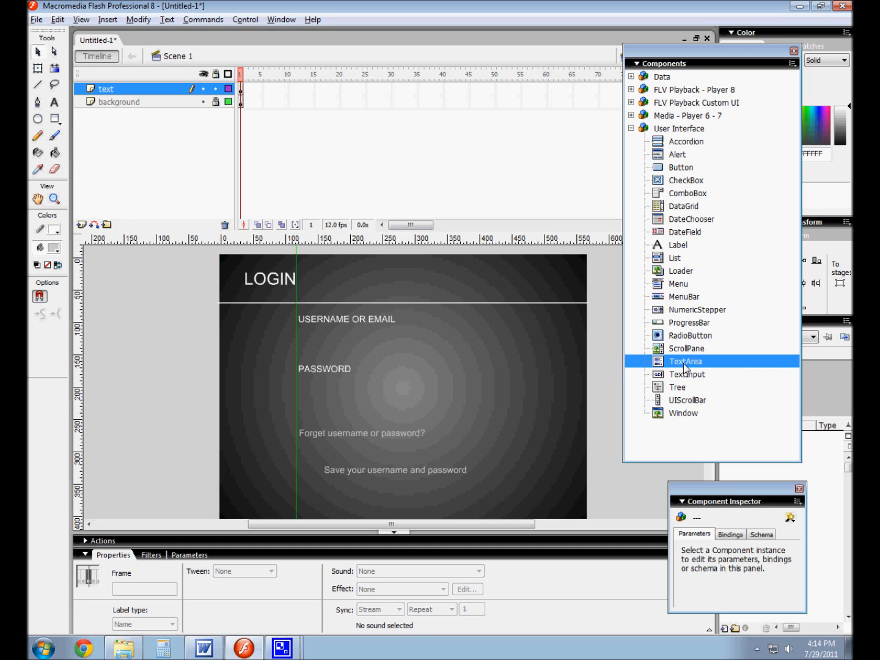
pyautogui.click(687, 373)
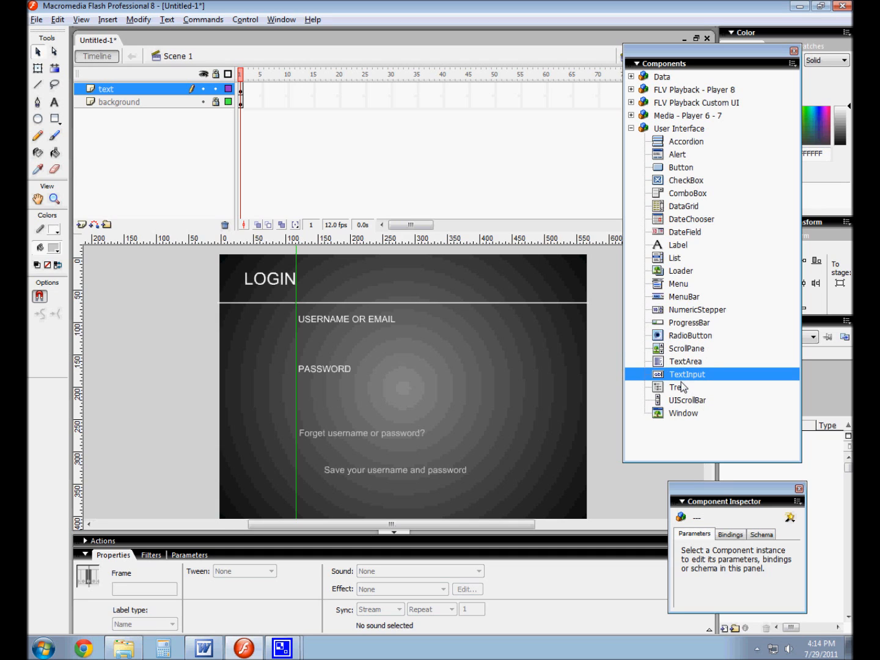
pyautogui.moveTo(682, 375)
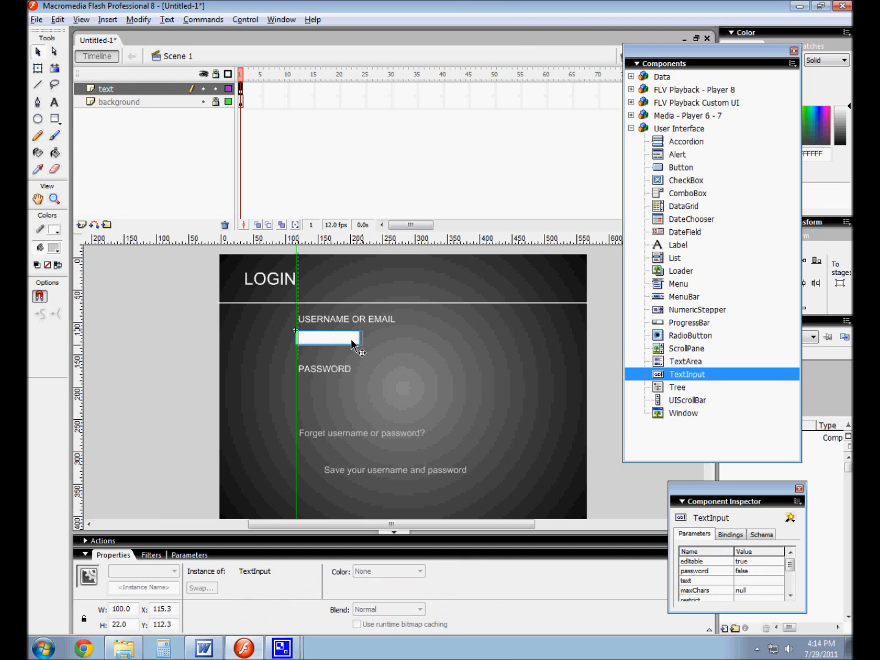
pyautogui.moveTo(352, 347)
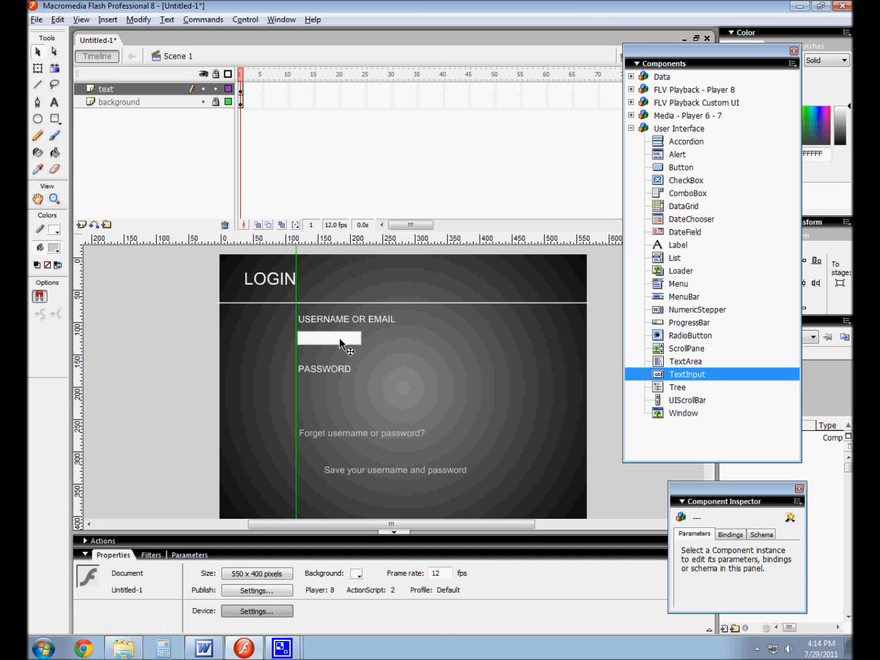
# Stretch the username TextInput to 149 pixels wide and deselect it.
pyautogui.click(328, 337)
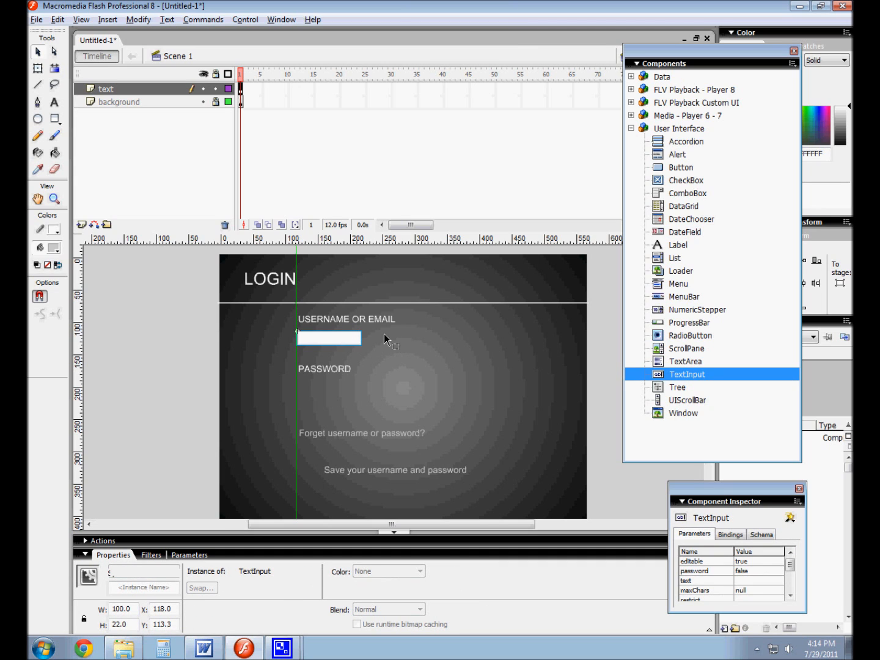
pyautogui.moveTo(427, 367)
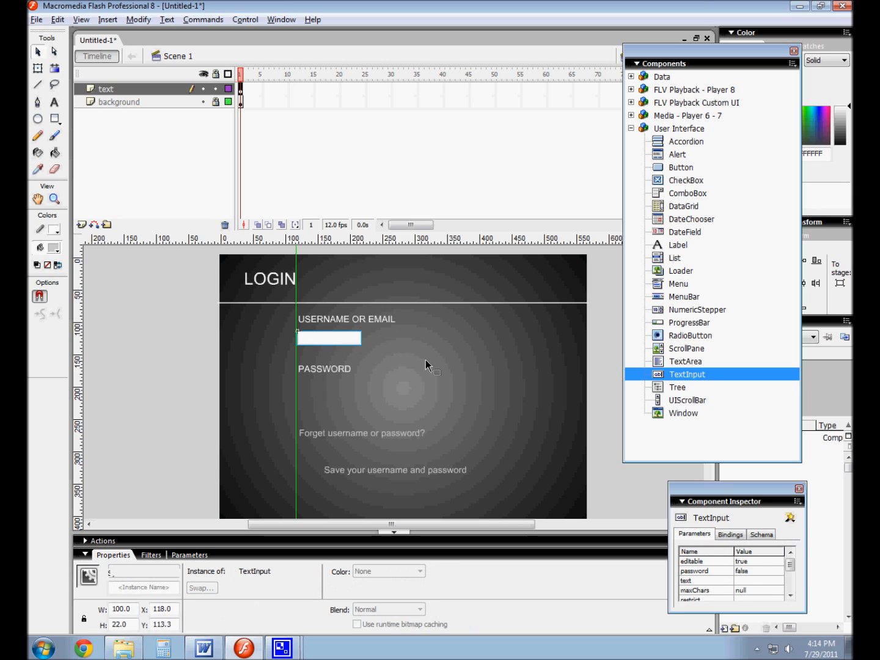
pyautogui.moveTo(357, 397)
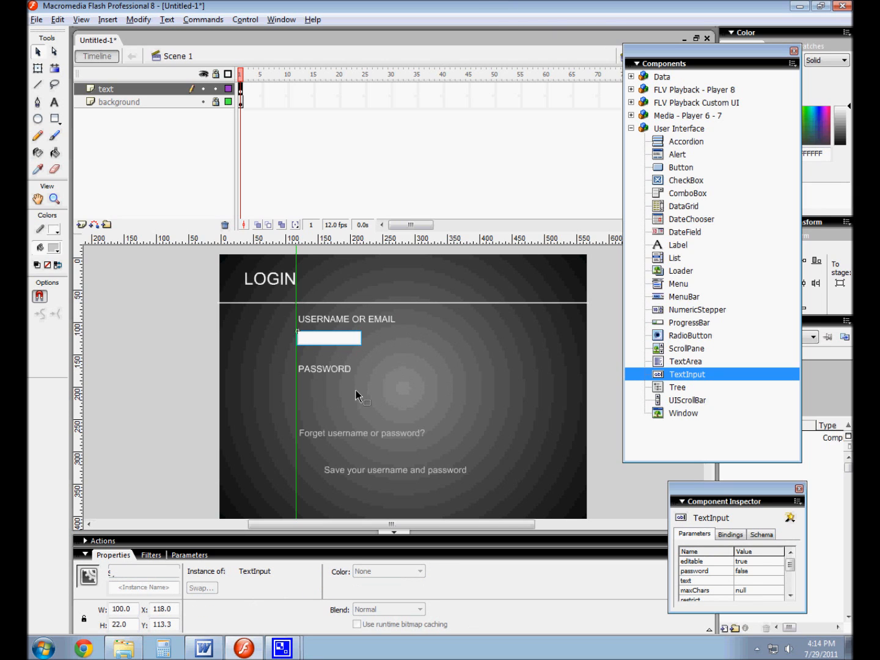
pyautogui.moveTo(363, 332)
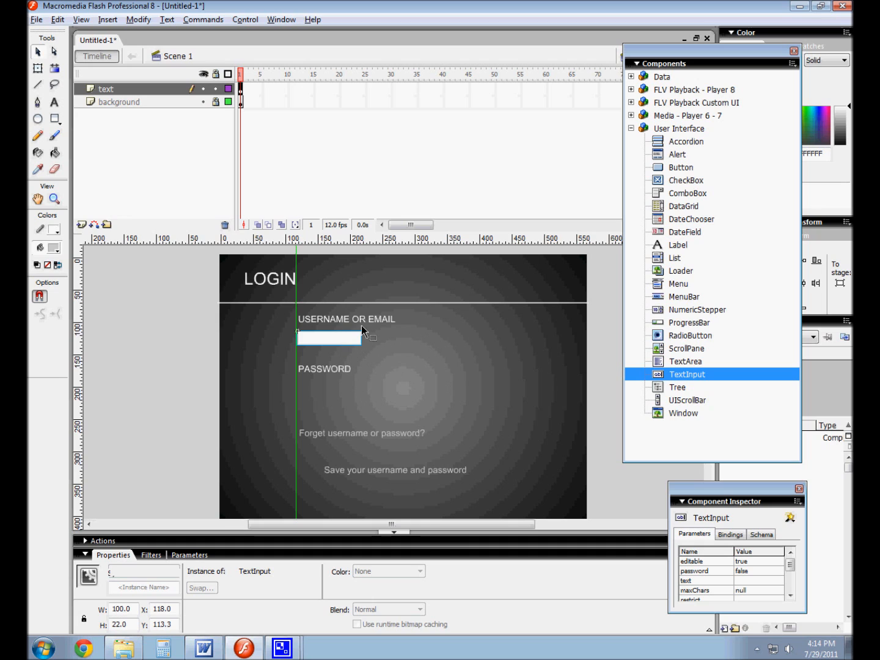
pyautogui.moveTo(359, 345)
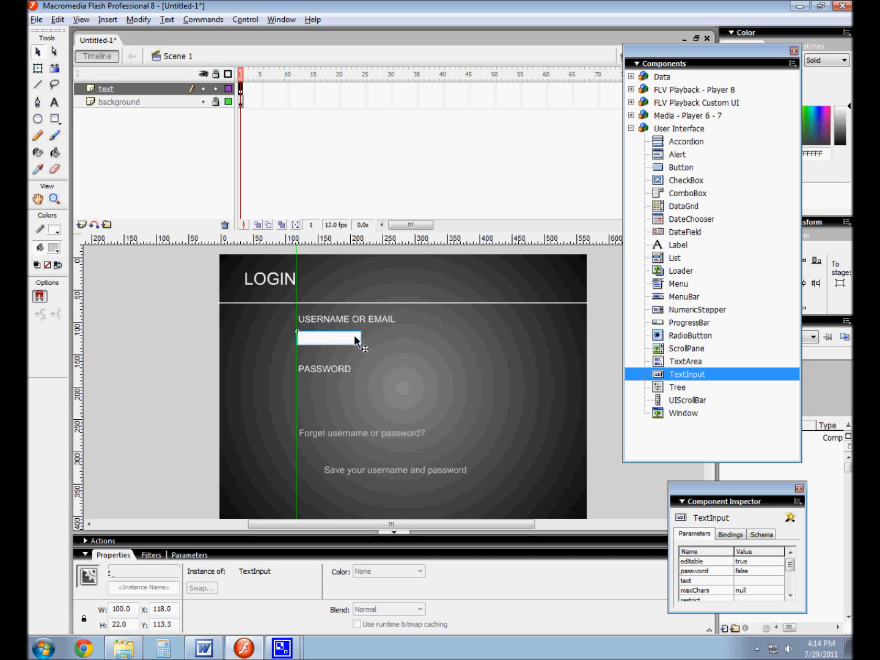
pyautogui.moveTo(360, 344)
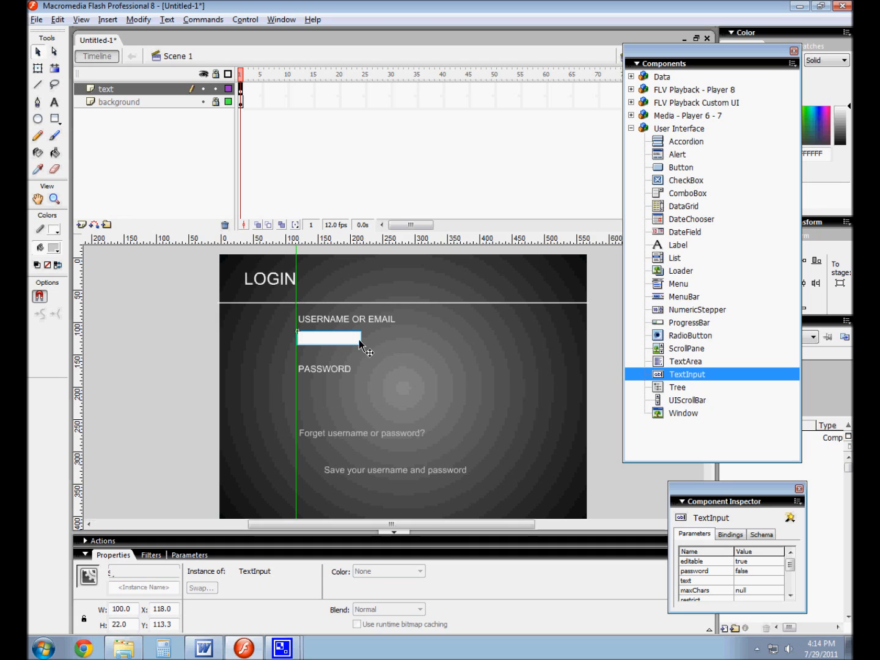
pyautogui.moveTo(317, 337)
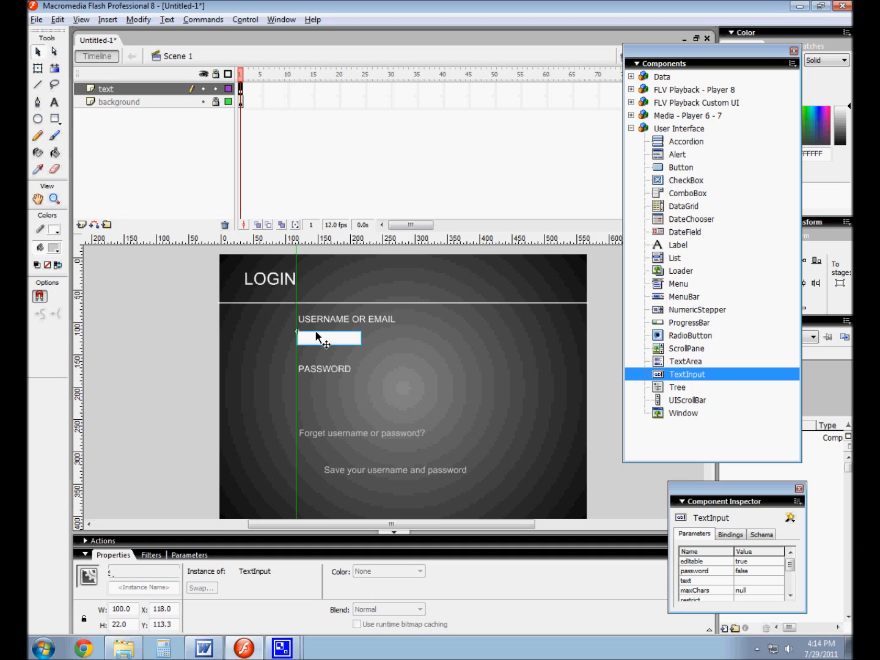
pyautogui.moveTo(350, 346)
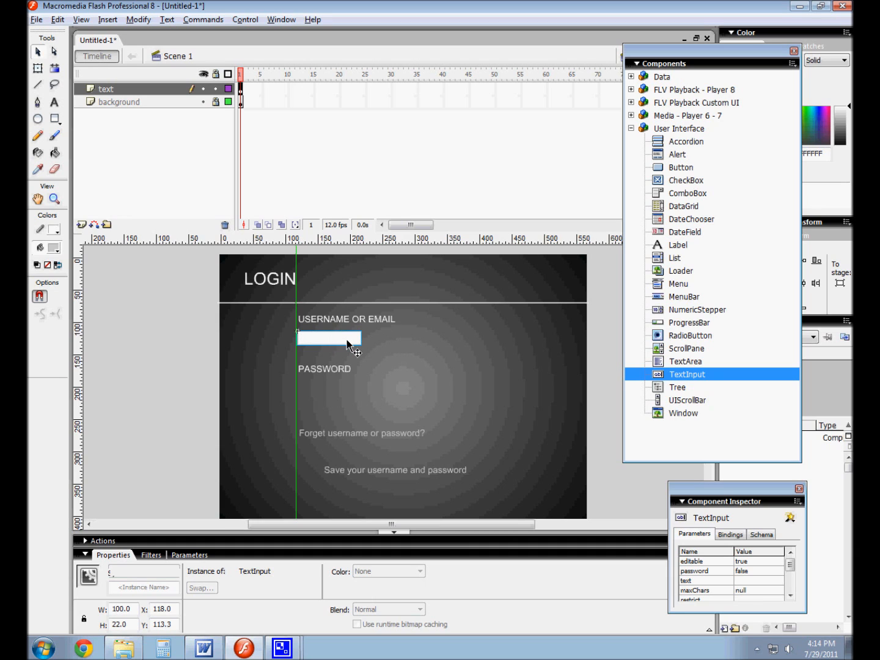
pyautogui.moveTo(37, 68)
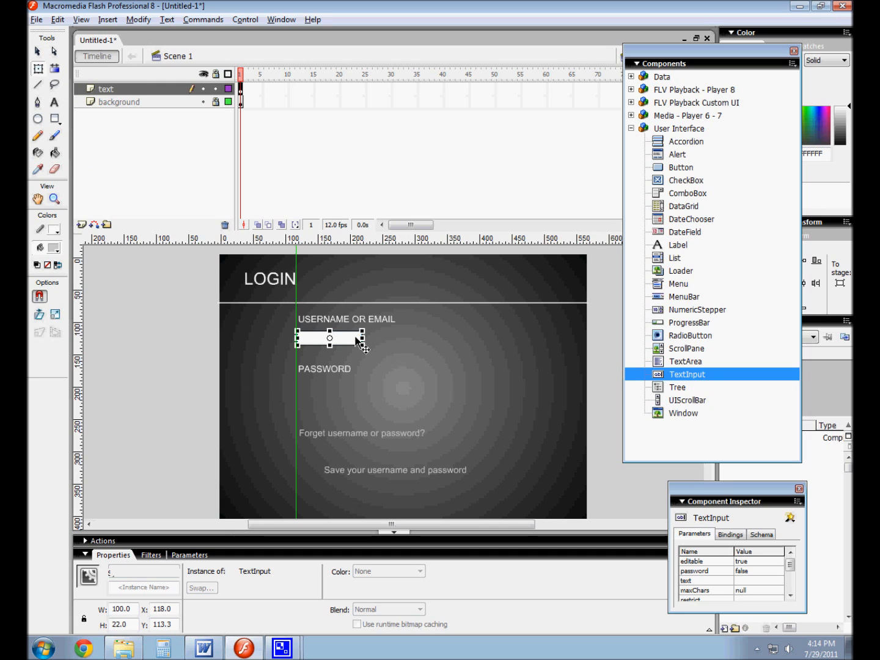
pyautogui.moveTo(361, 338); pyautogui.dragTo(393, 343)
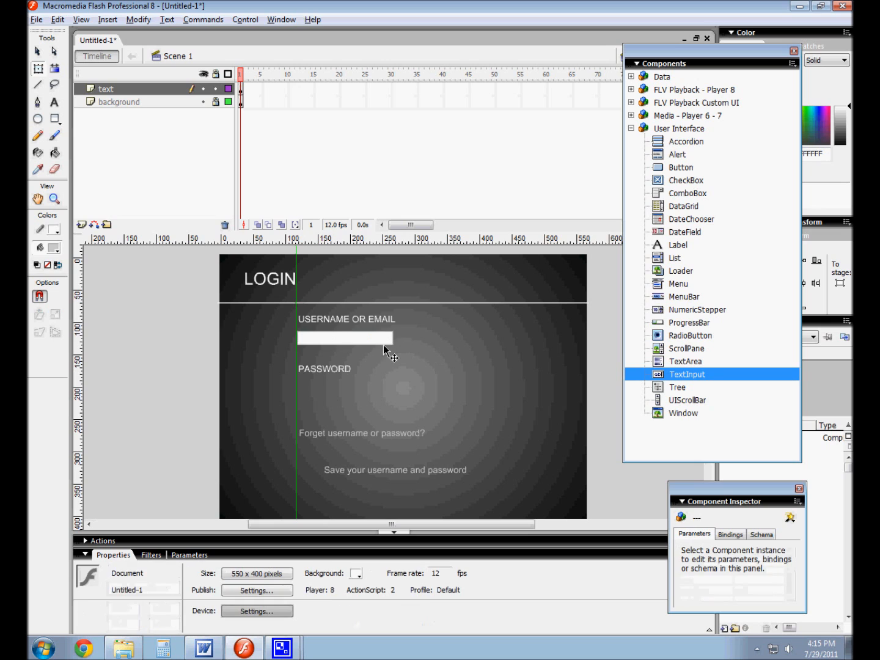
pyautogui.click(345, 337)
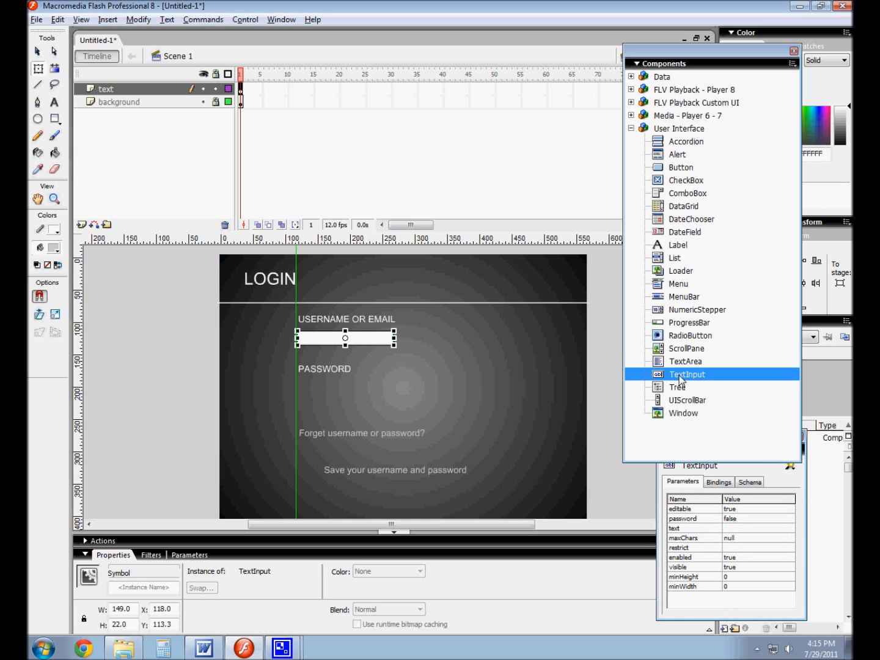
# Place a TextInput under PASSWORD and widen it to 144 pixels at the guide.
pyautogui.moveTo(687, 374); pyautogui.dragTo(318, 392)
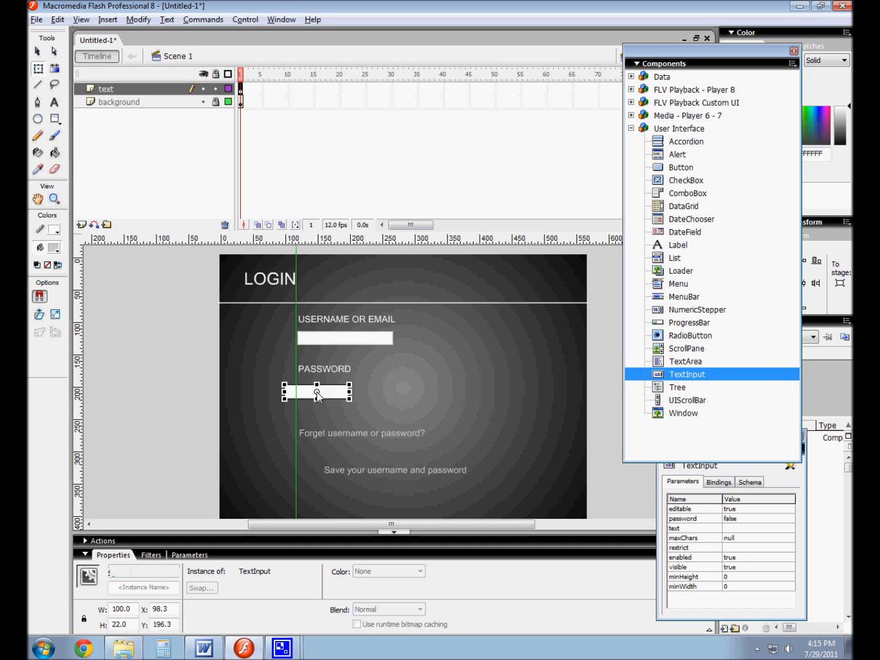
pyautogui.moveTo(316, 391); pyautogui.dragTo(351, 394)
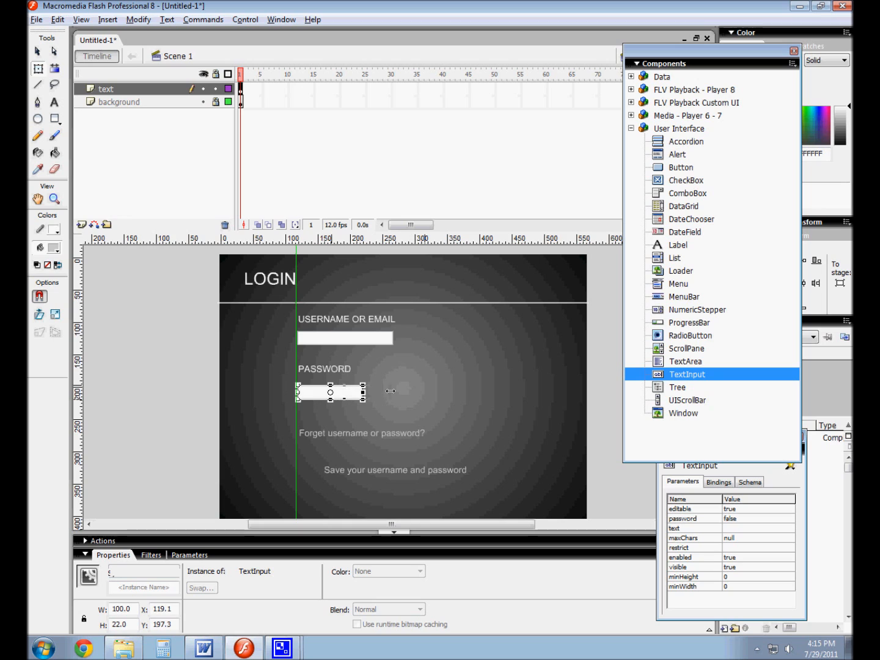
pyautogui.moveTo(361, 390); pyautogui.dragTo(391, 391)
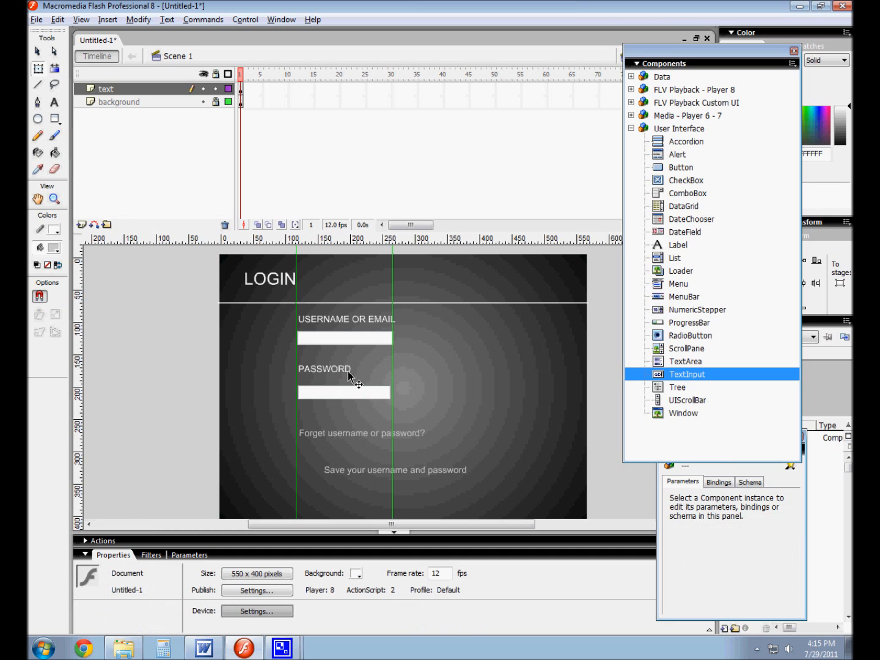
# Select the password and username inputs in turn to compare widths.
pyautogui.click(344, 318)
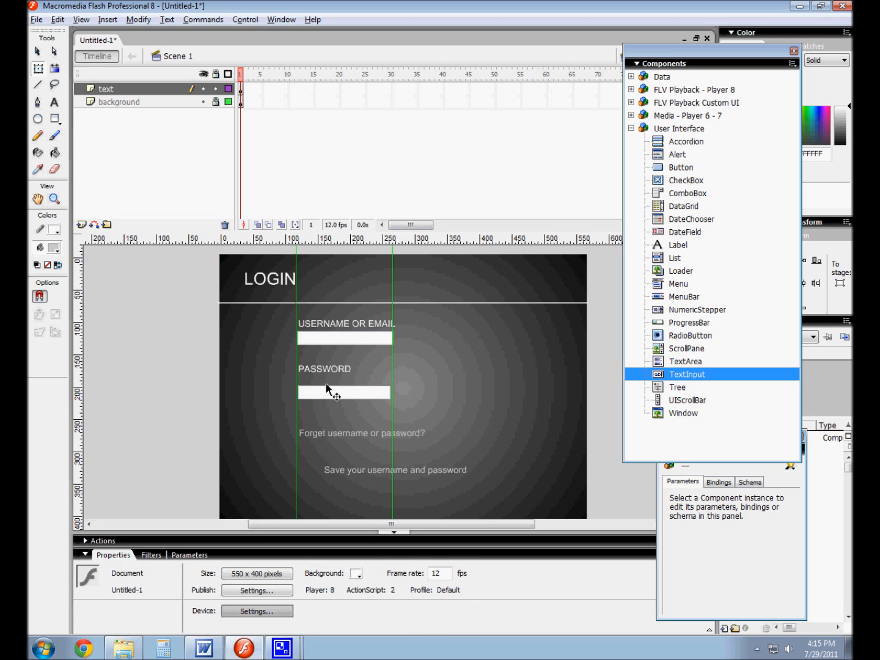
pyautogui.click(325, 368)
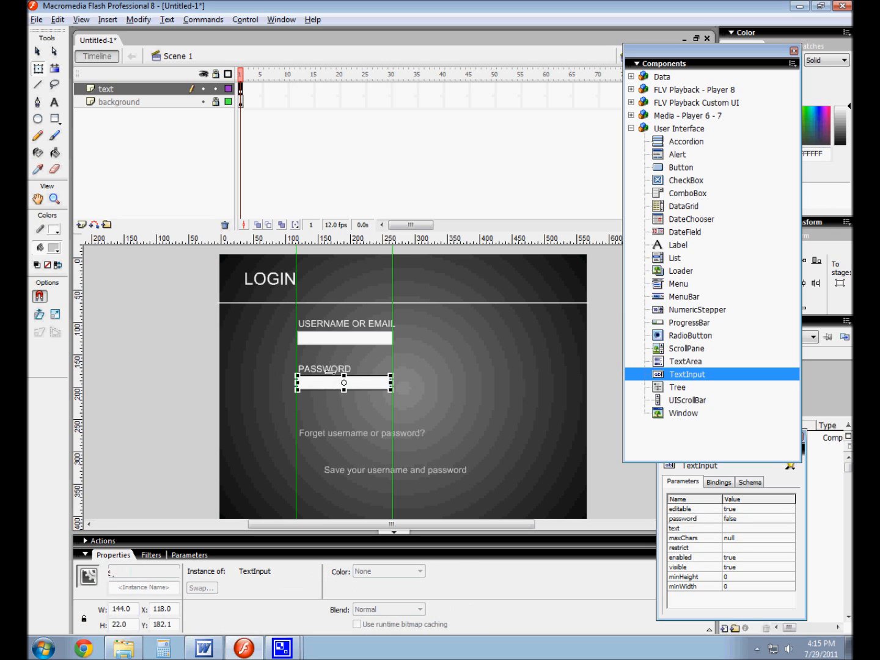
pyautogui.click(284, 360)
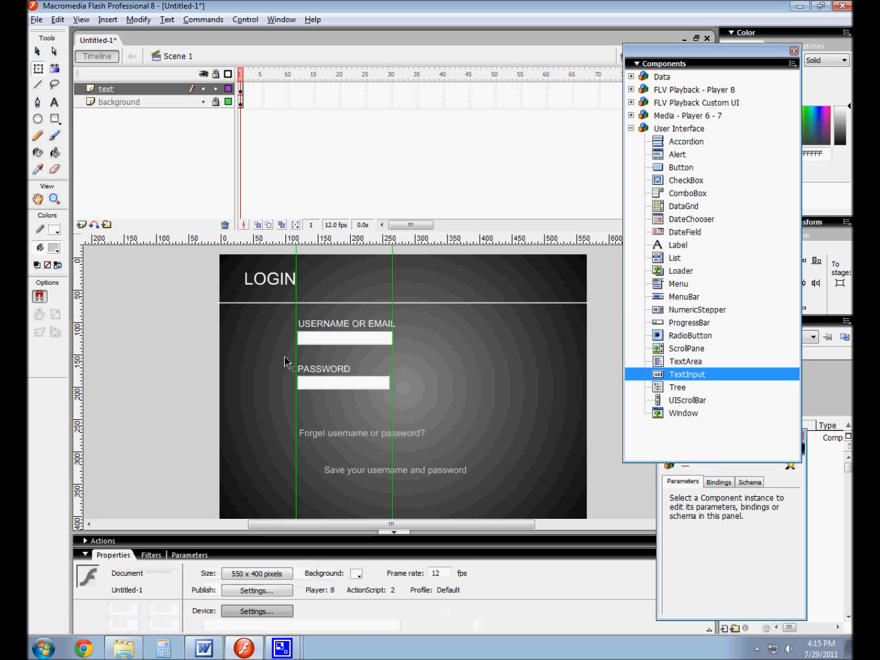
pyautogui.click(346, 323)
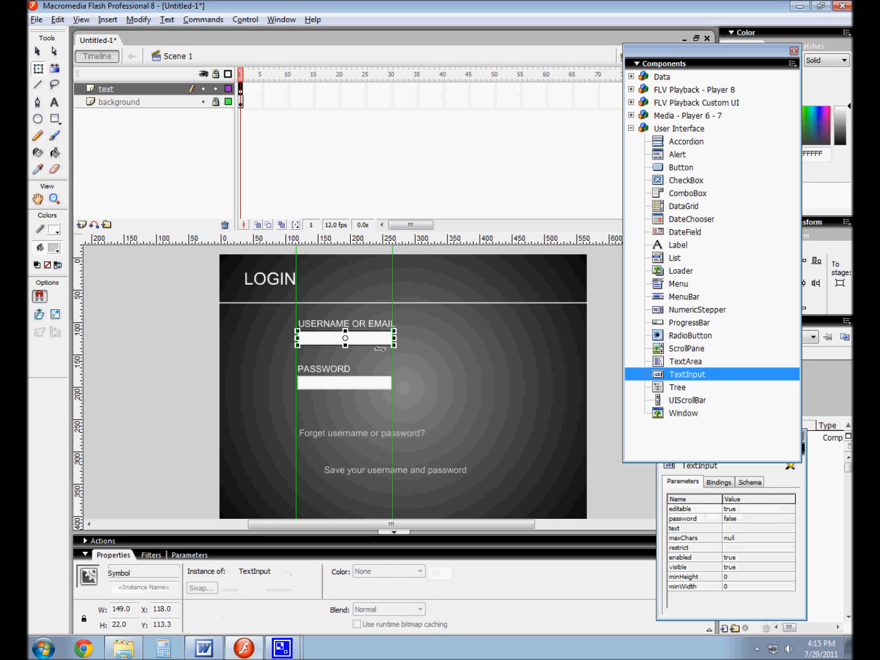
# Select the password input and move the Component Inspector beside the form.
pyautogui.click(344, 382)
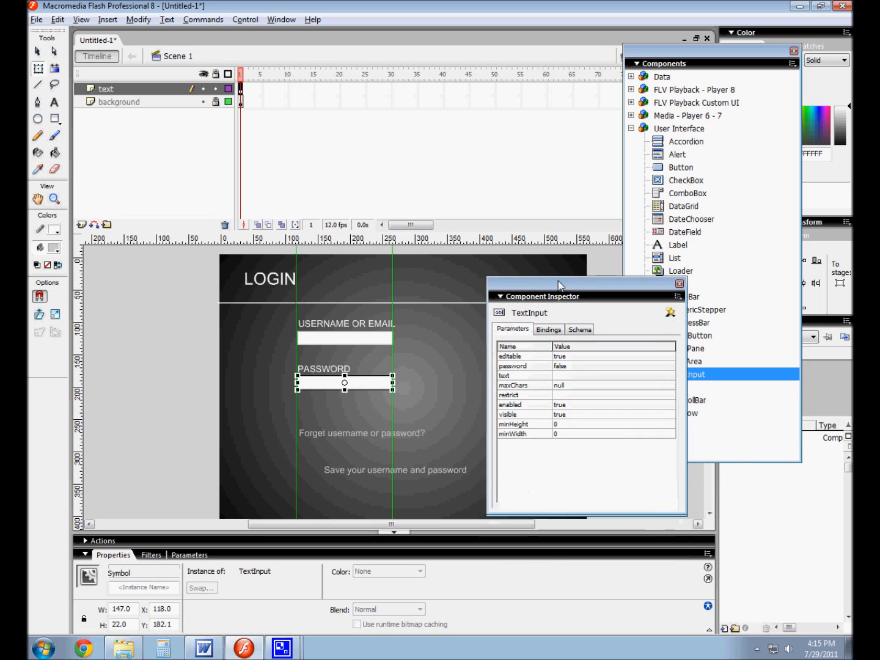
pyautogui.moveTo(556, 295); pyautogui.dragTo(556, 287)
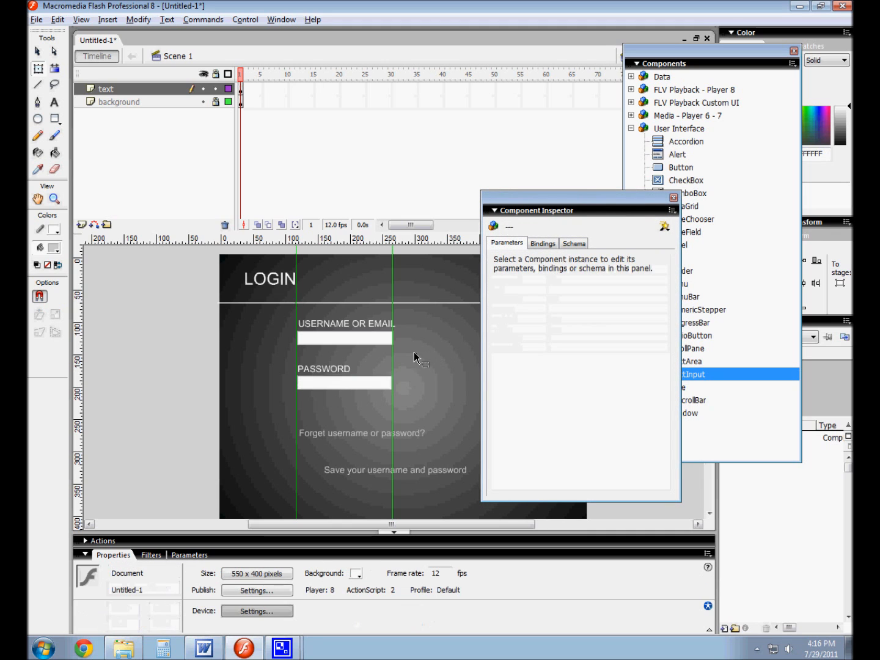
pyautogui.click(344, 382)
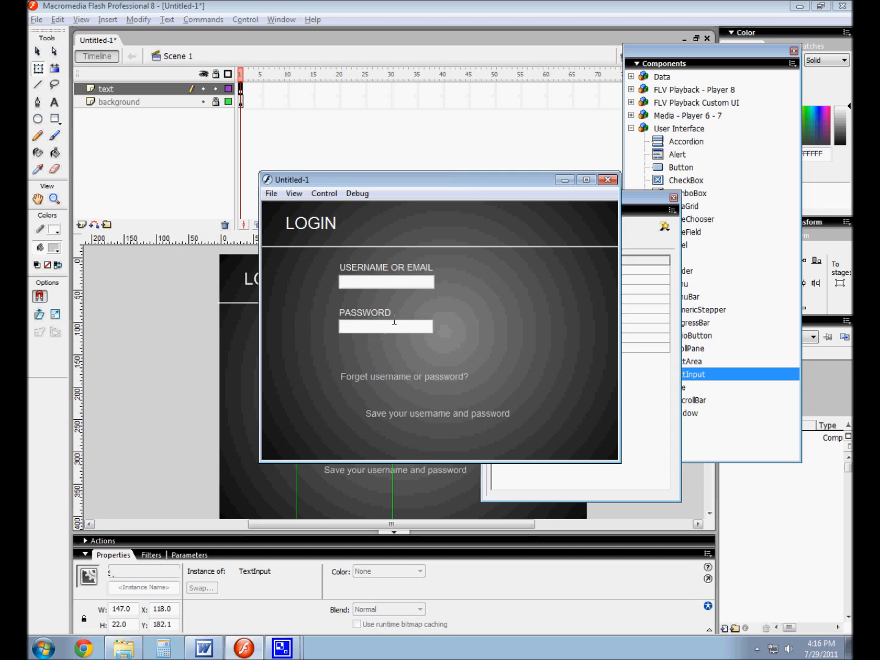
pyautogui.write('passw')
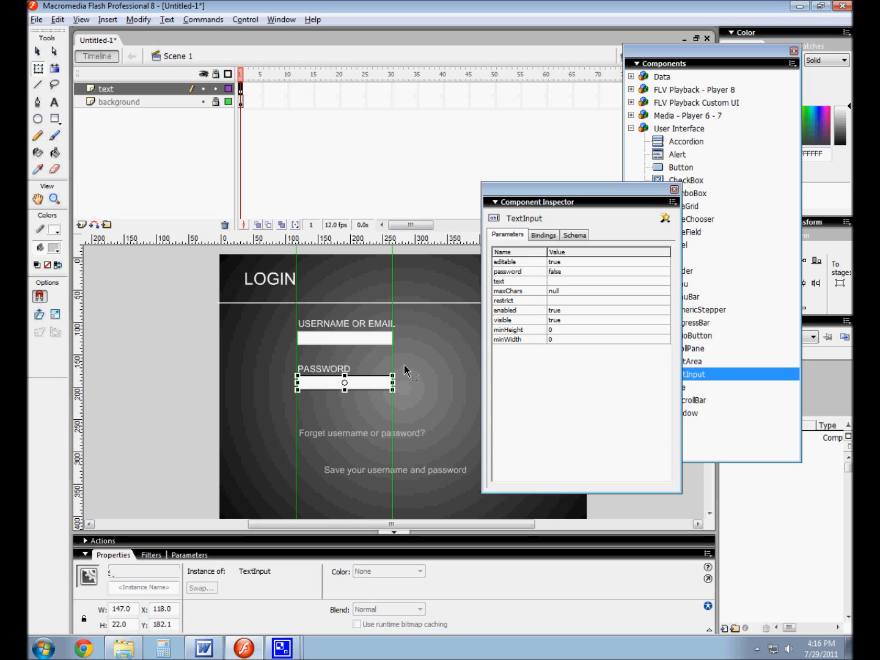
pyautogui.moveTo(432, 380)
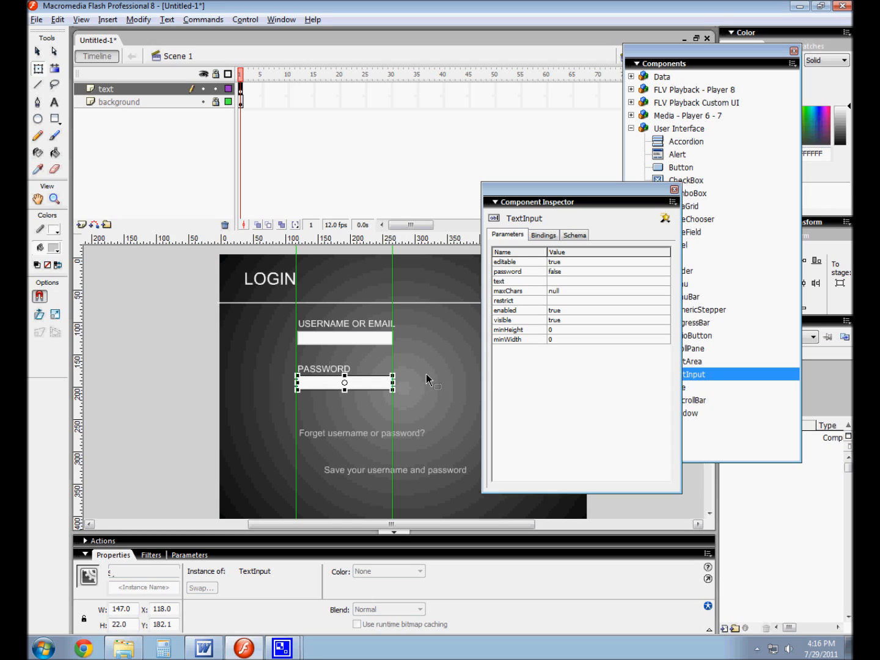
pyautogui.moveTo(429, 379)
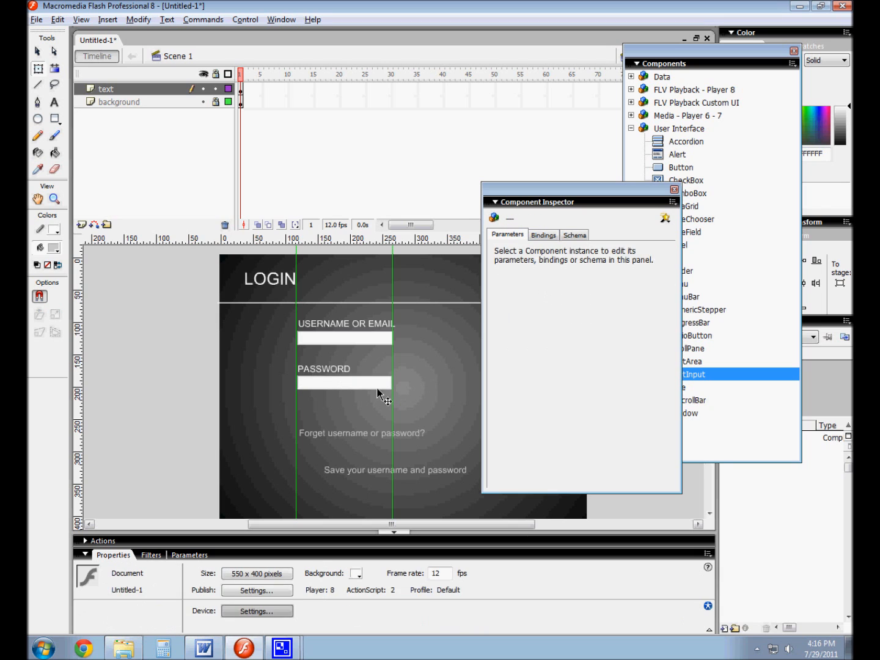
pyautogui.moveTo(390, 382)
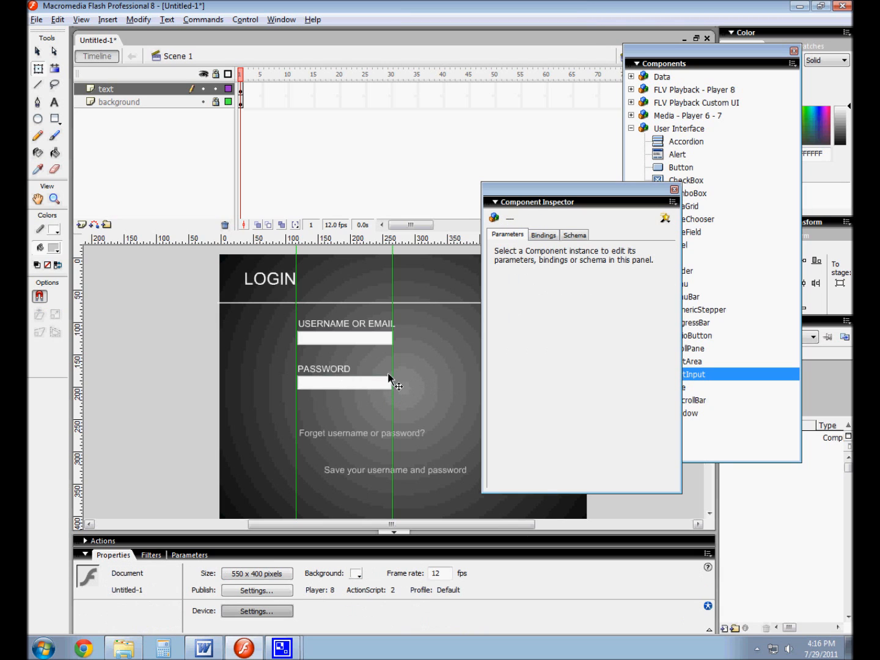
# Set the password TextInput's password parameter to true and focus it in the test preview.
pyautogui.click(344, 382)
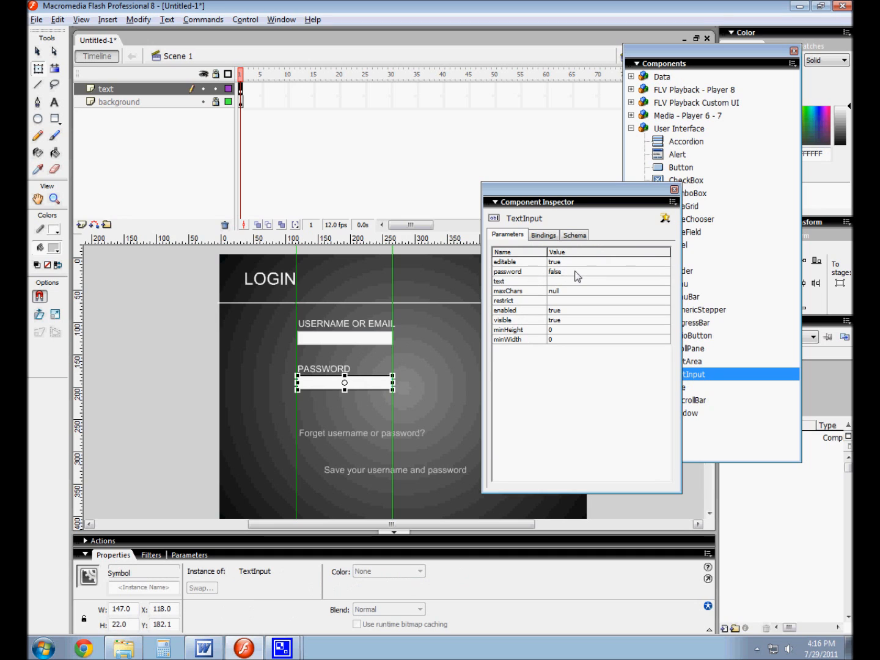
pyautogui.click(605, 271)
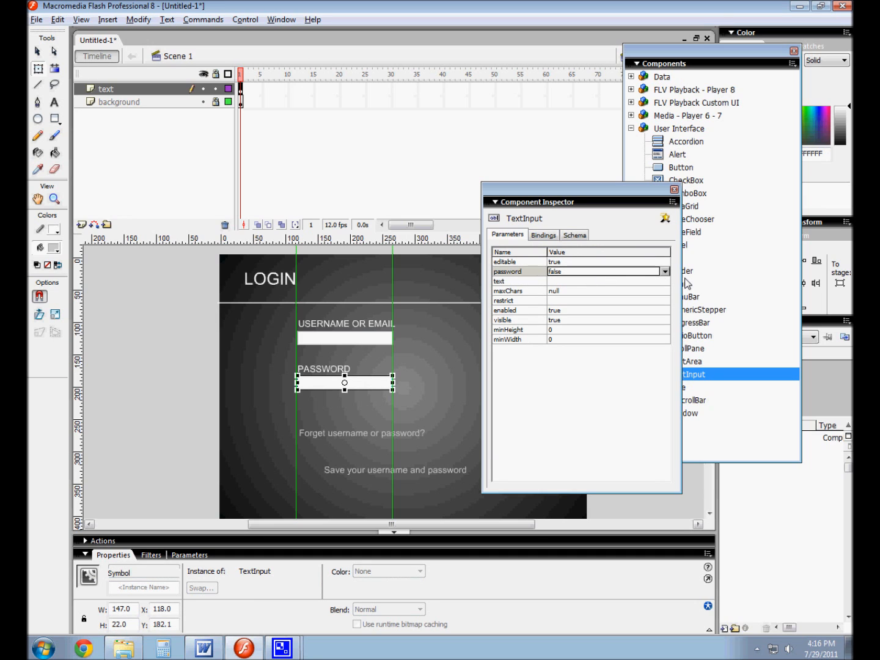
pyautogui.click(607, 271)
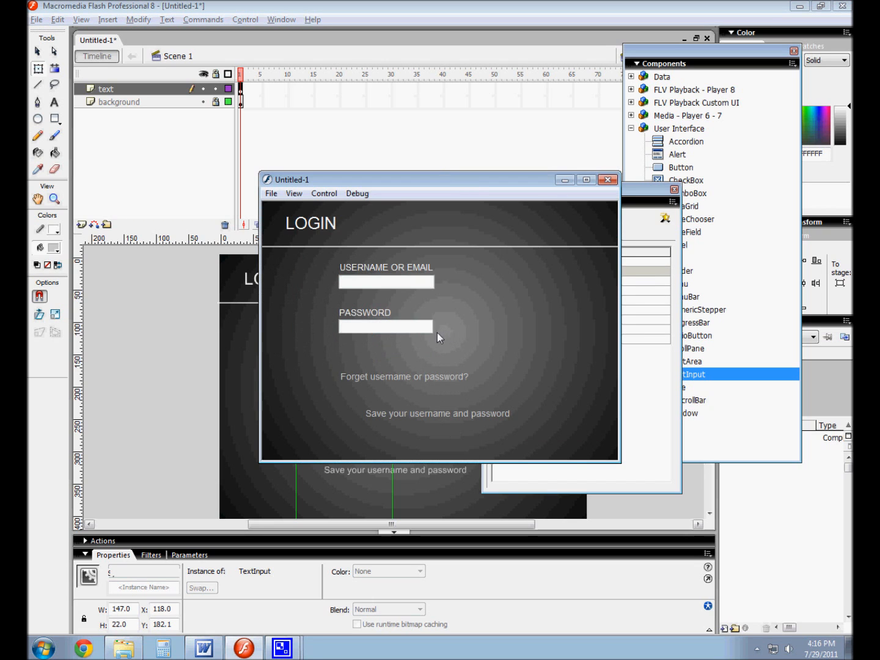
pyautogui.click(386, 326)
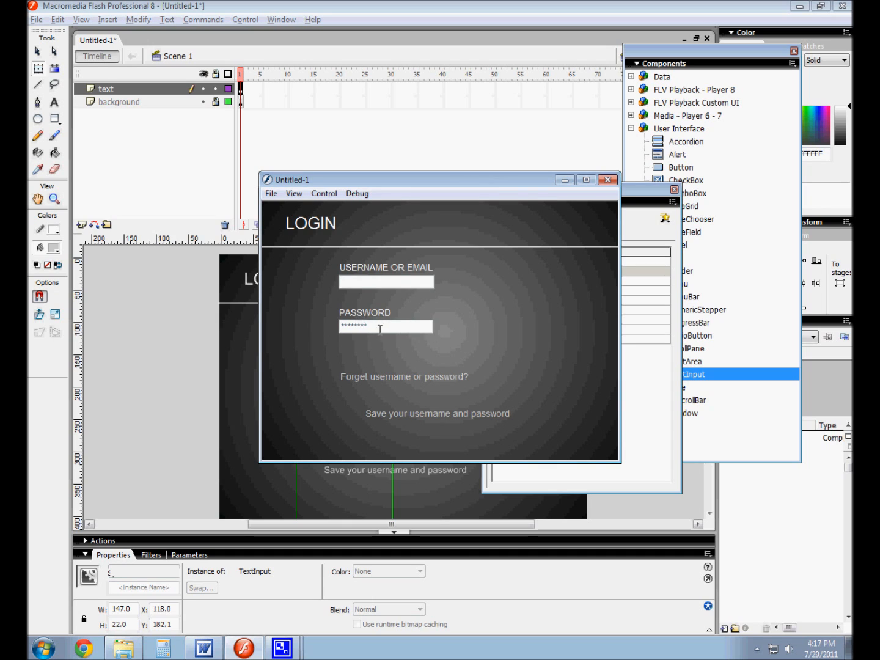
pyautogui.moveTo(602, 191)
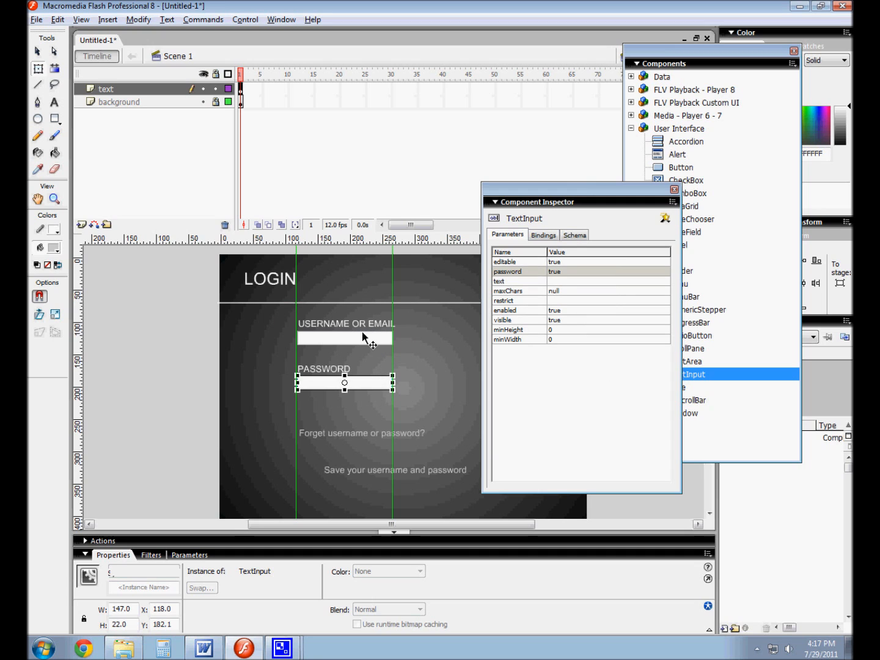
pyautogui.moveTo(363, 390)
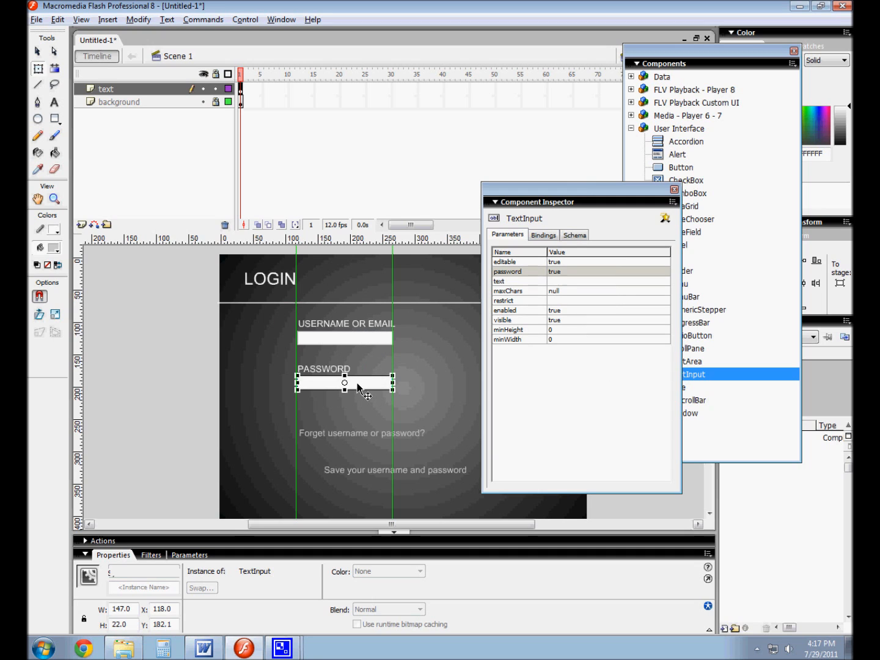
# Set the password field's maxChars to 5, then type masked characters in the test preview.
pyautogui.click(607, 290)
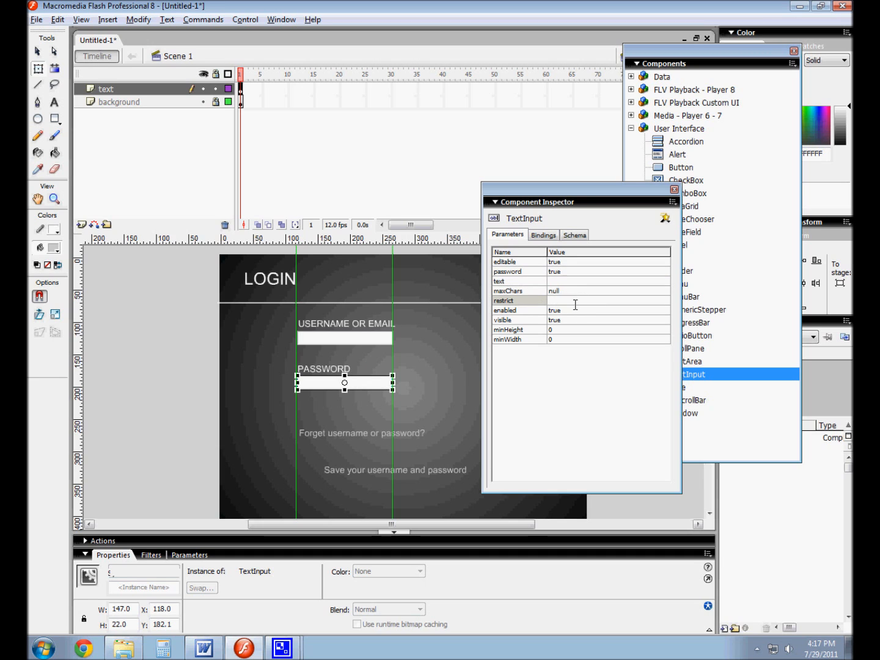
pyautogui.moveTo(567, 298)
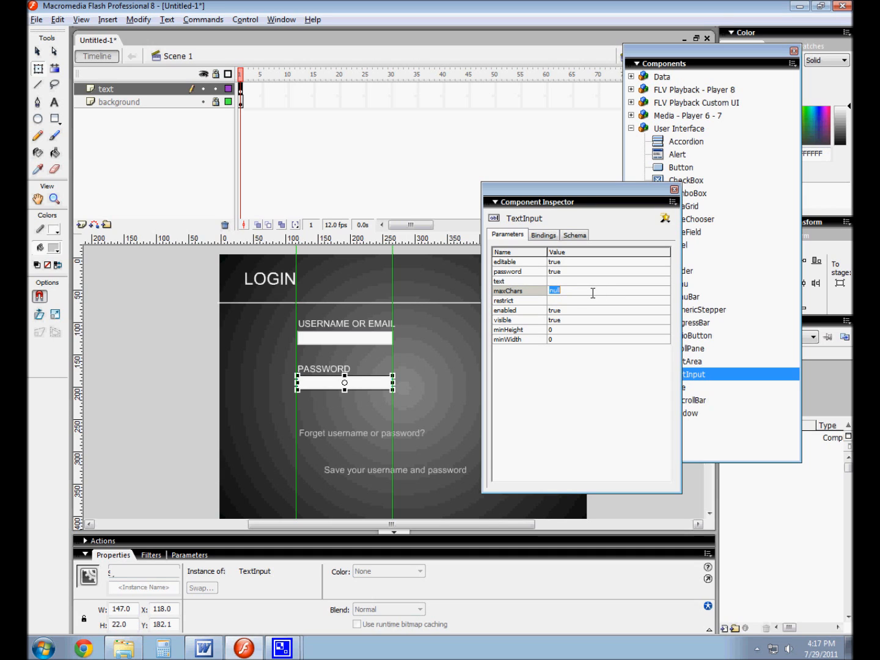
pyautogui.write('5')
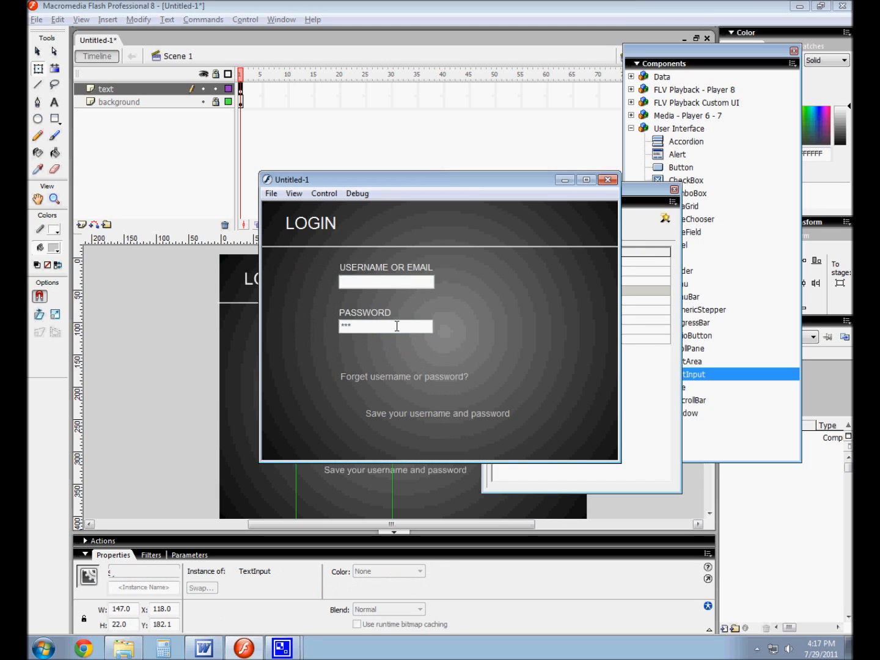
pyautogui.write('**')
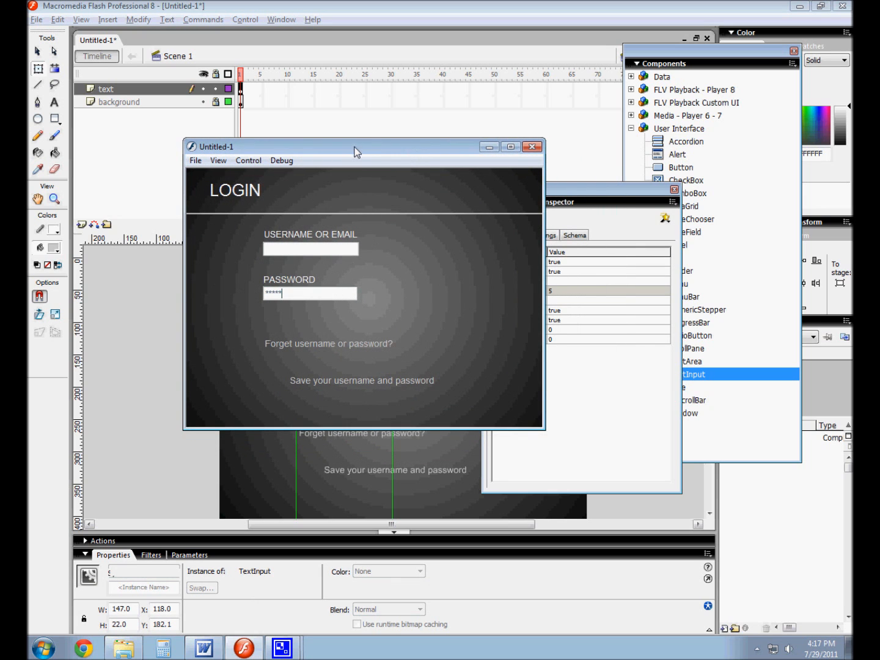
pyautogui.moveTo(356, 146); pyautogui.dragTo(351, 142)
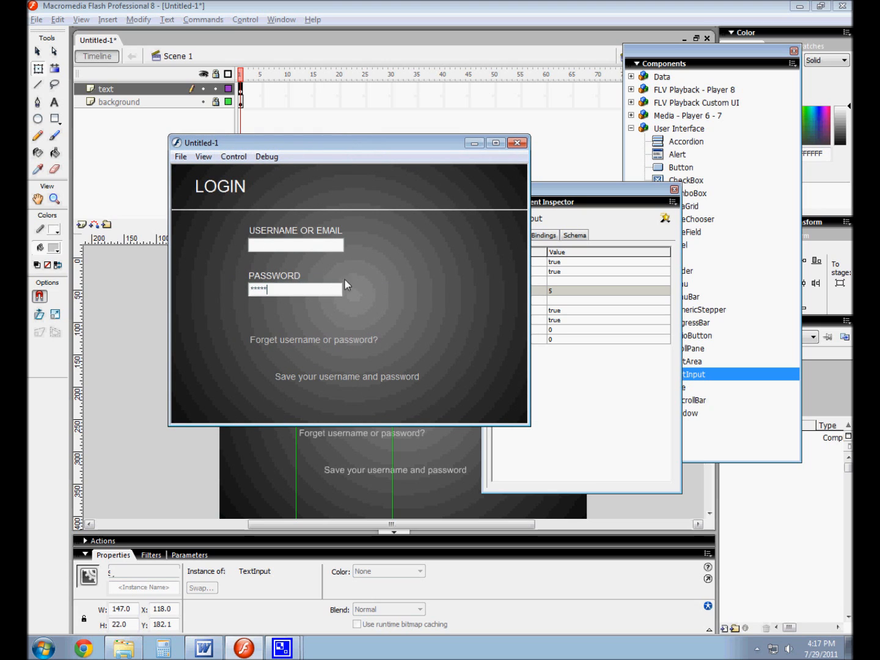
pyautogui.moveTo(305, 138)
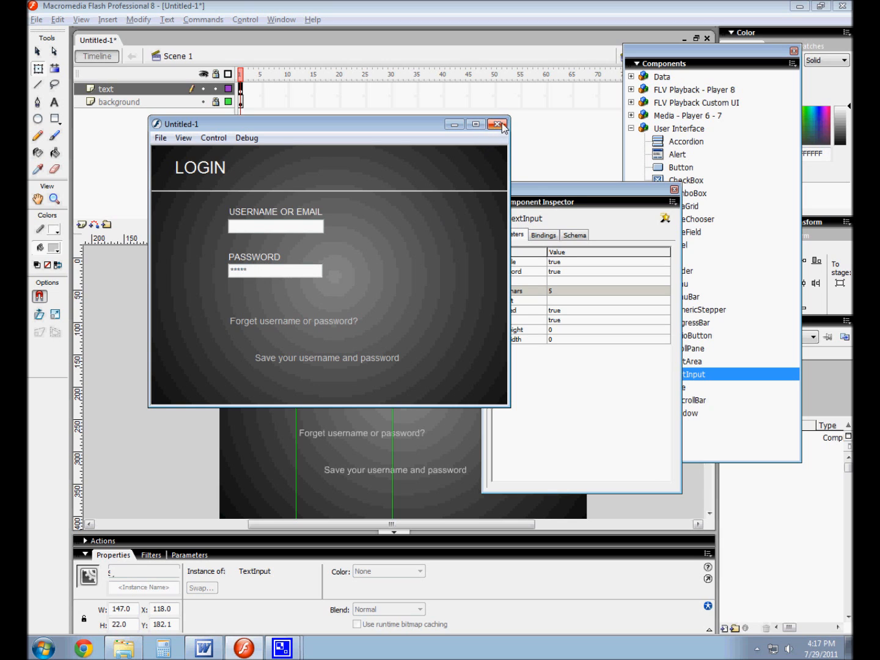
# Close the test preview and move 'Forget username or password?' up below the password field.
pyautogui.click(500, 124)
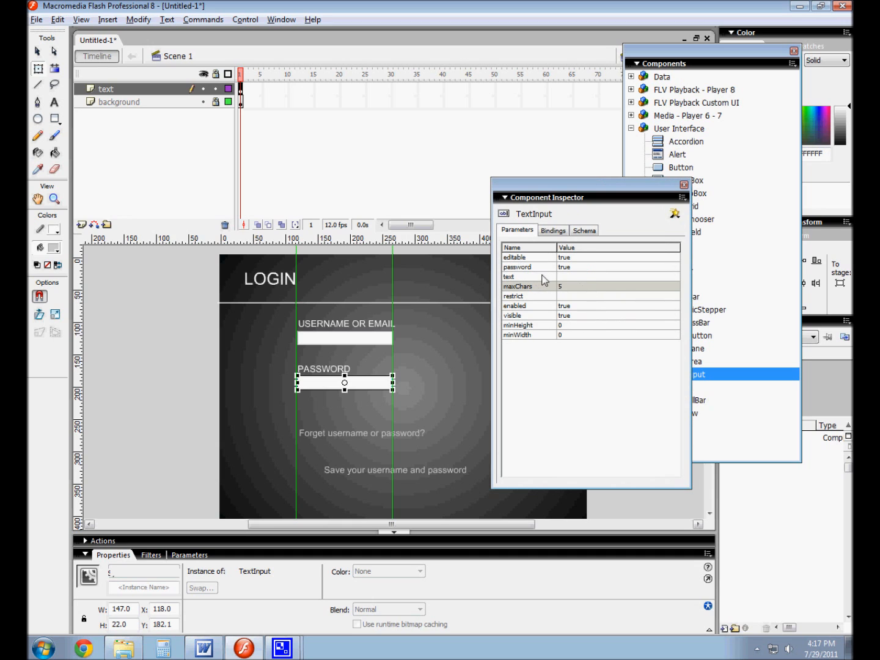
pyautogui.moveTo(530, 309)
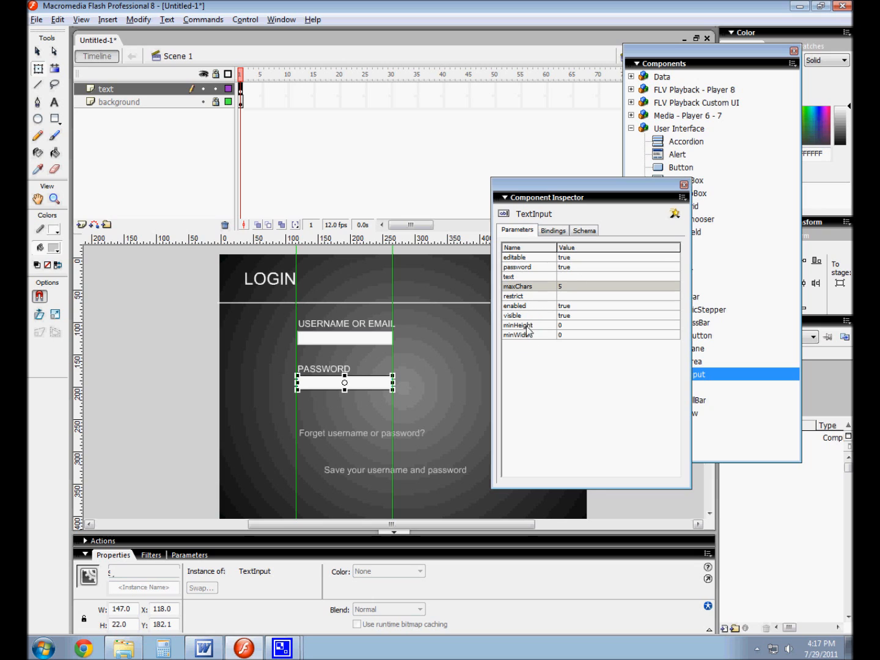
pyautogui.moveTo(672, 177)
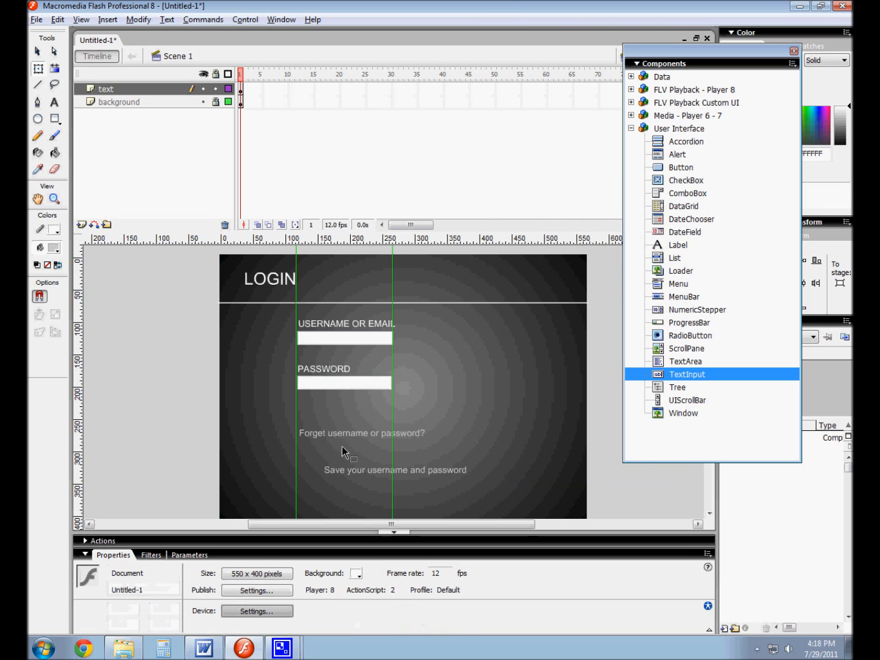
pyautogui.moveTo(397, 385)
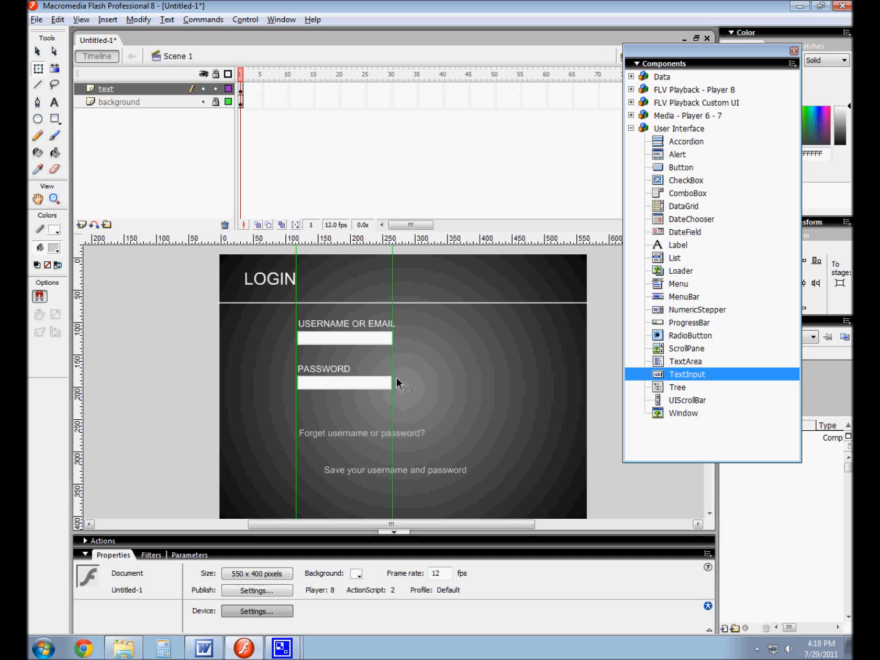
pyautogui.moveTo(377, 442)
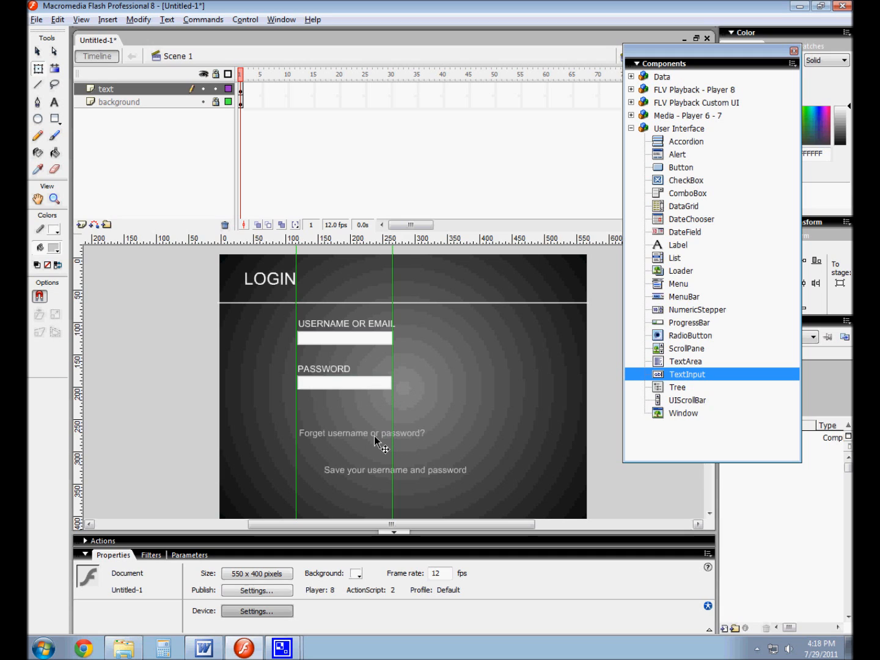
pyautogui.click(362, 432)
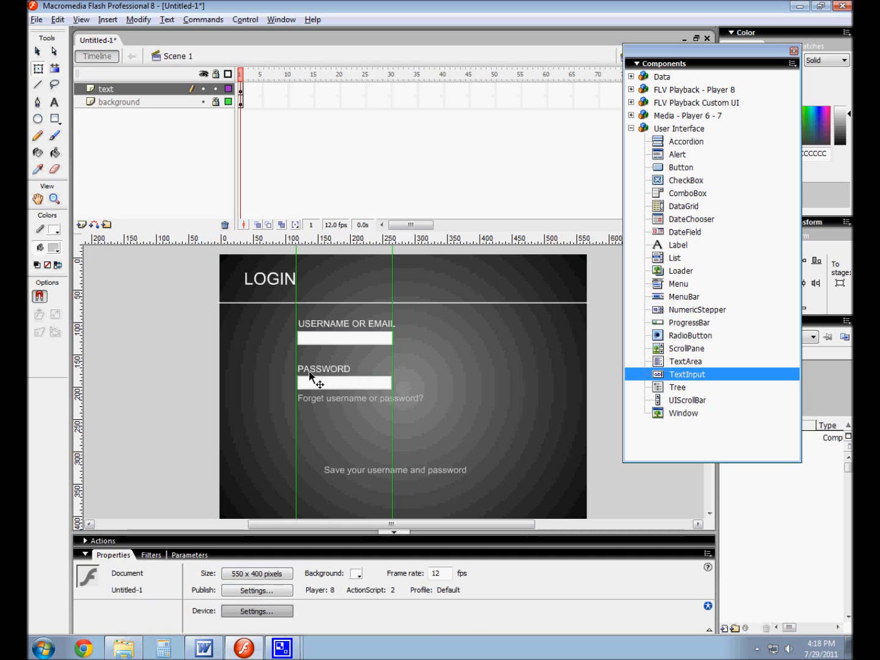
pyautogui.moveTo(327, 357)
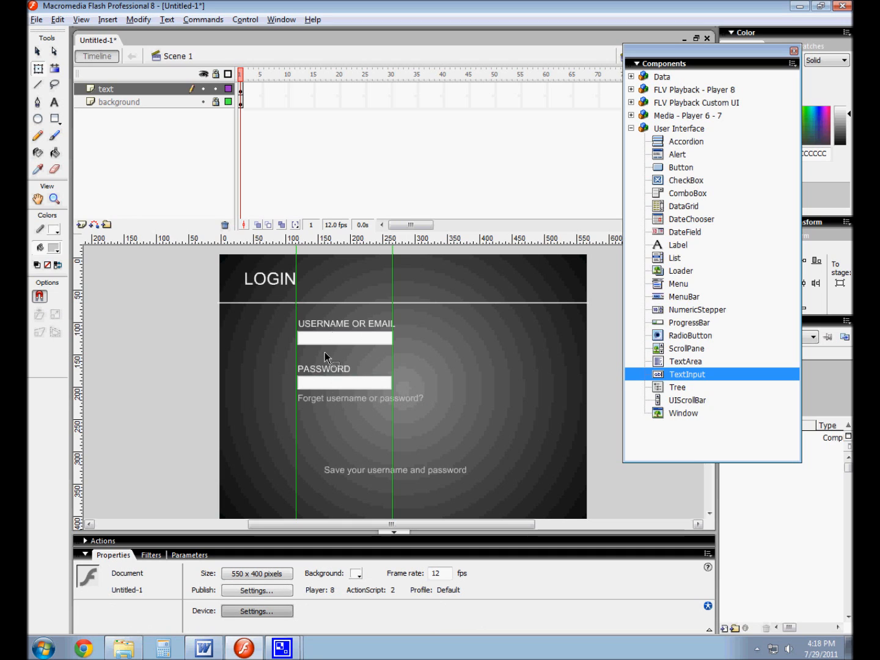
pyautogui.moveTo(289, 393)
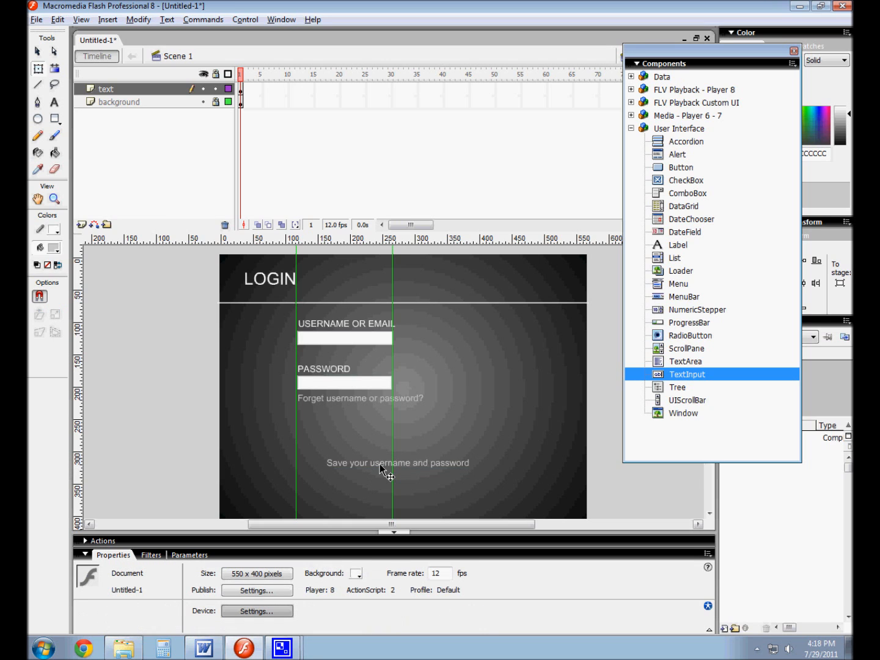
# Add a CheckBox beside the 'Save your username and password' text.
pyautogui.click(397, 462)
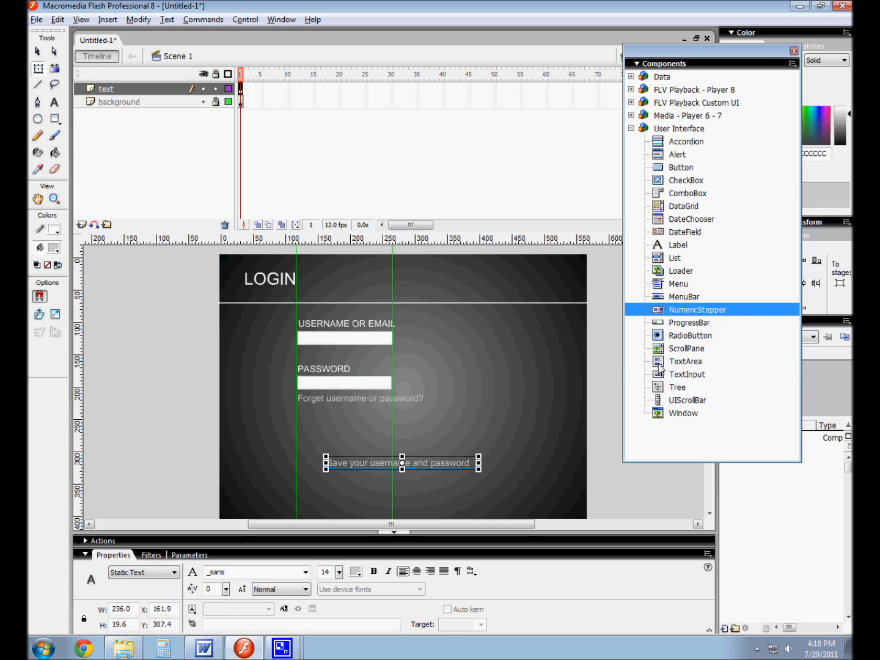
pyautogui.click(685, 180)
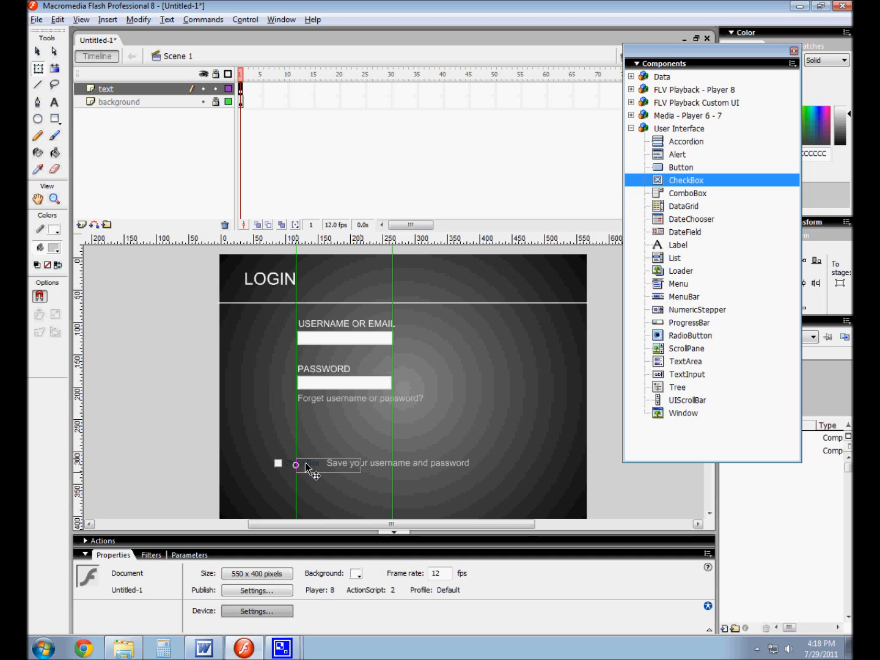
pyautogui.click(296, 463)
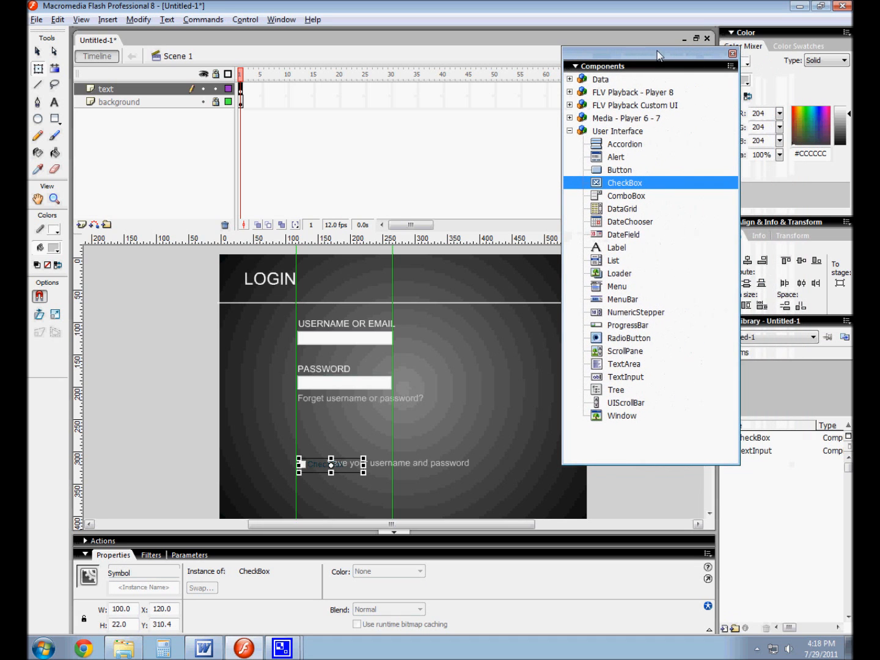
# Open the Component Inspector and move the save-login text beside the compact checkbox.
pyautogui.click(281, 19)
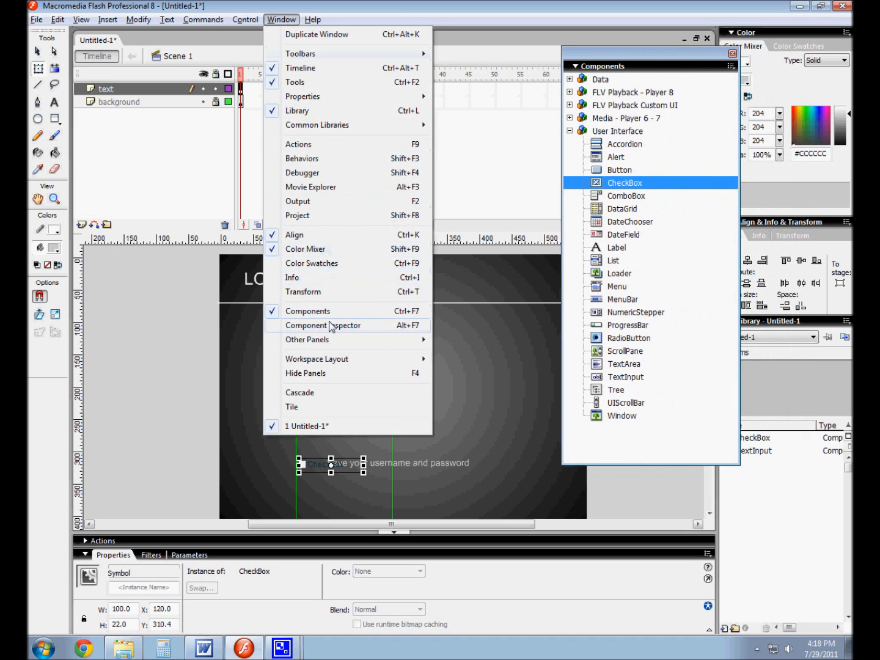
pyautogui.click(323, 325)
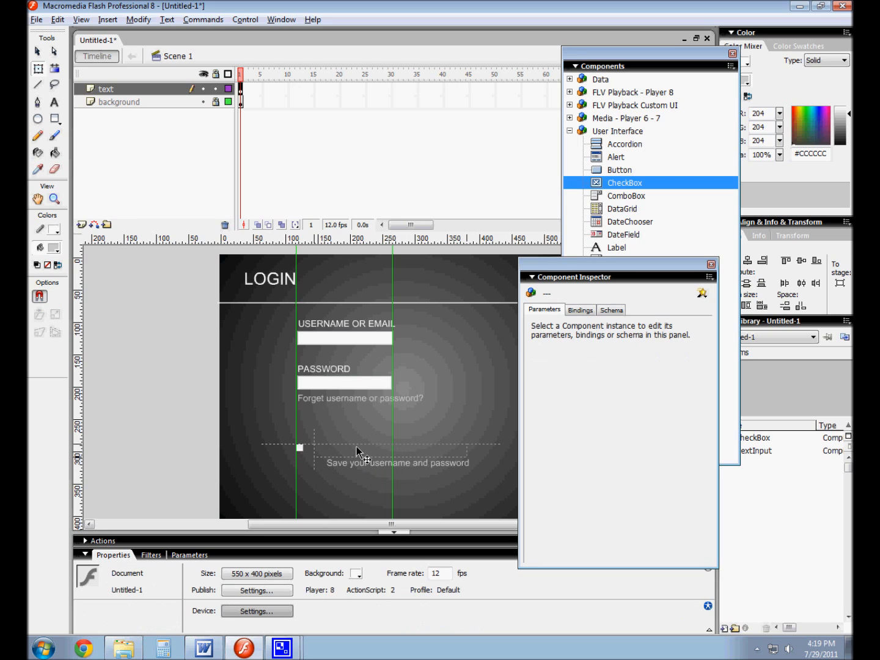
pyautogui.click(396, 462)
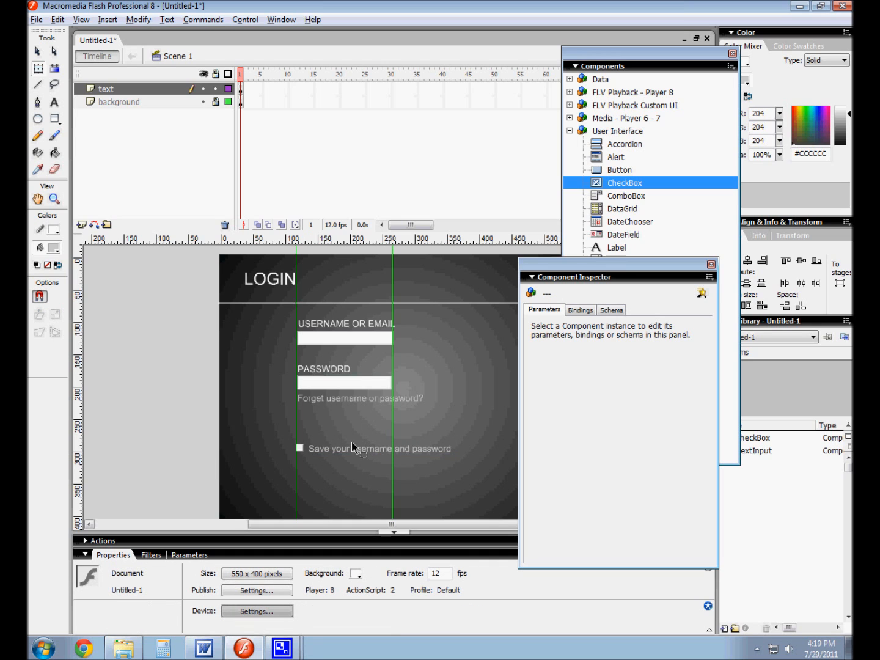
# Set the save checkbox's selected parameter to true, then test the movie preview.
pyautogui.click(300, 447)
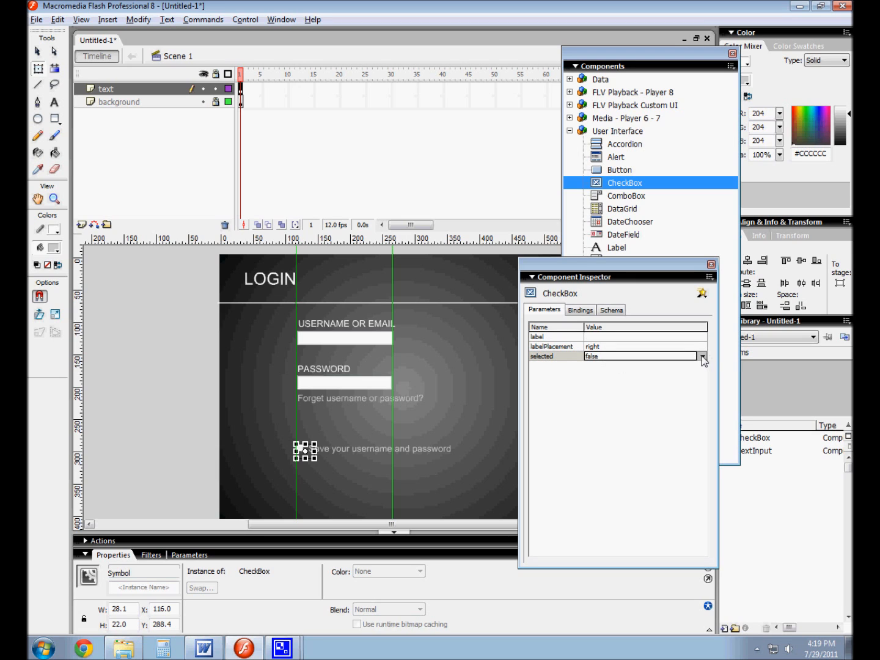
pyautogui.click(702, 356)
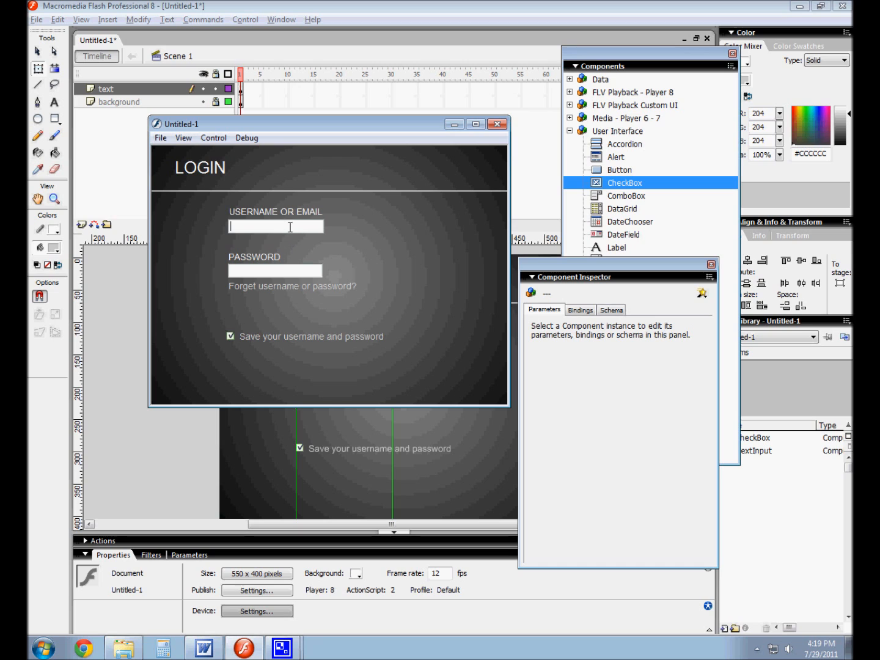
pyautogui.write('a')
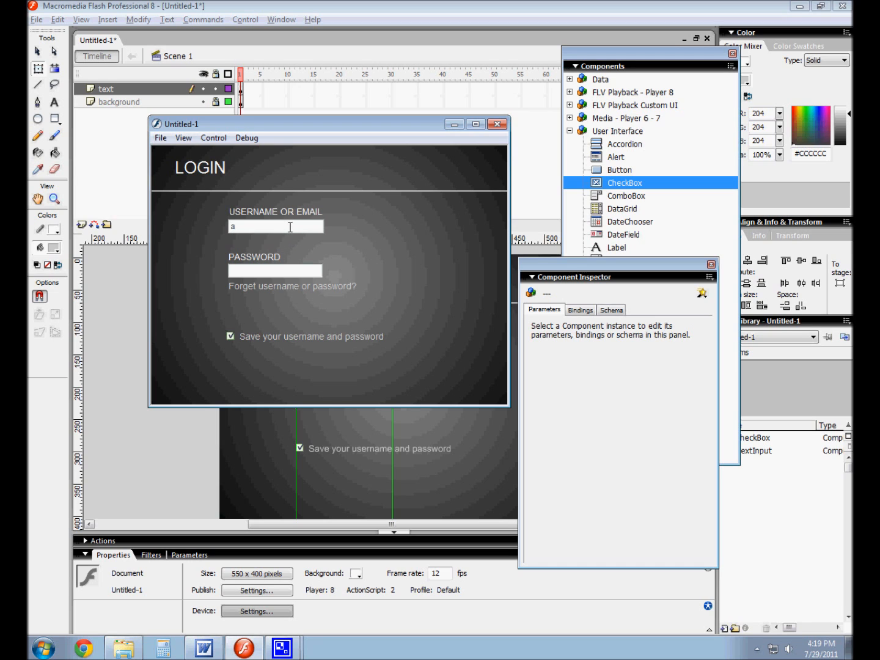
pyautogui.write('bp')
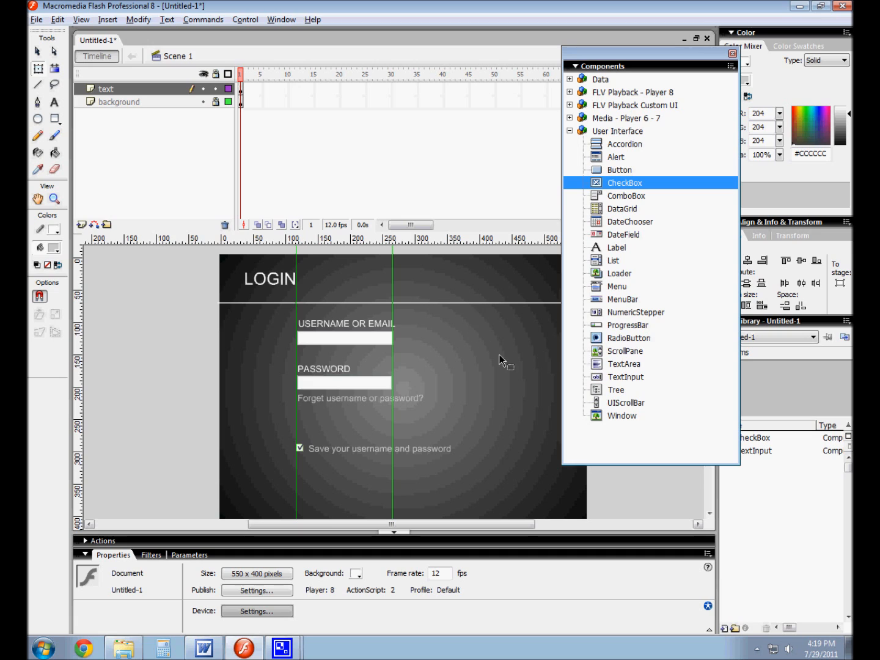
pyautogui.moveTo(621, 363)
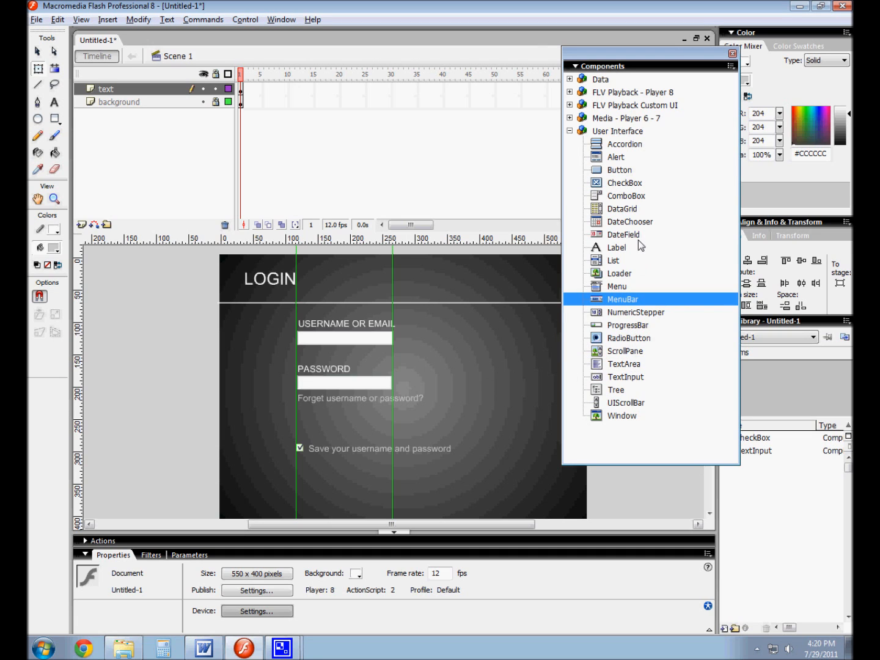
pyautogui.moveTo(622, 235)
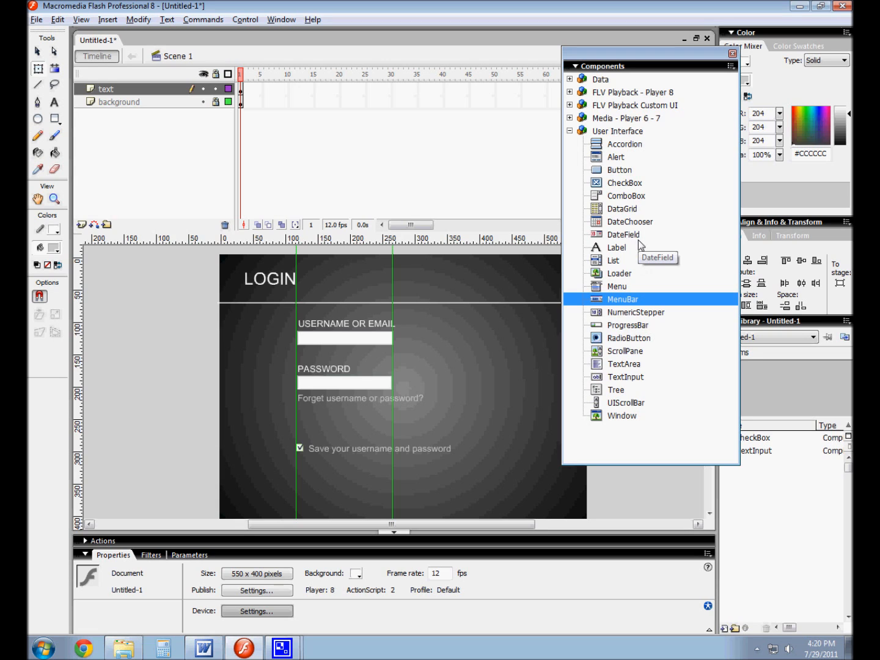
pyautogui.moveTo(639, 246)
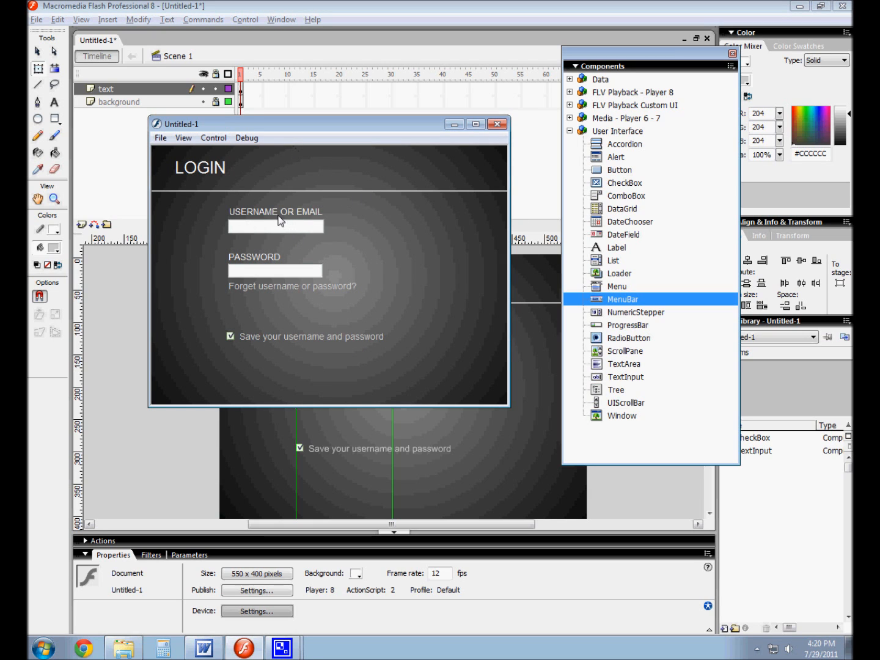
pyautogui.moveTo(177, 124); pyautogui.dragTo(348, 125)
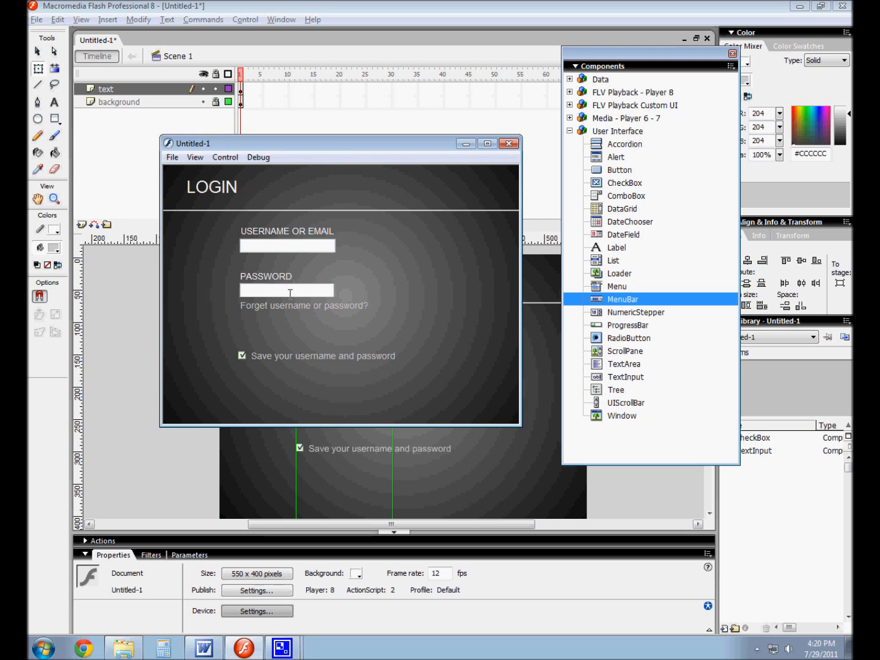
pyautogui.click(507, 143)
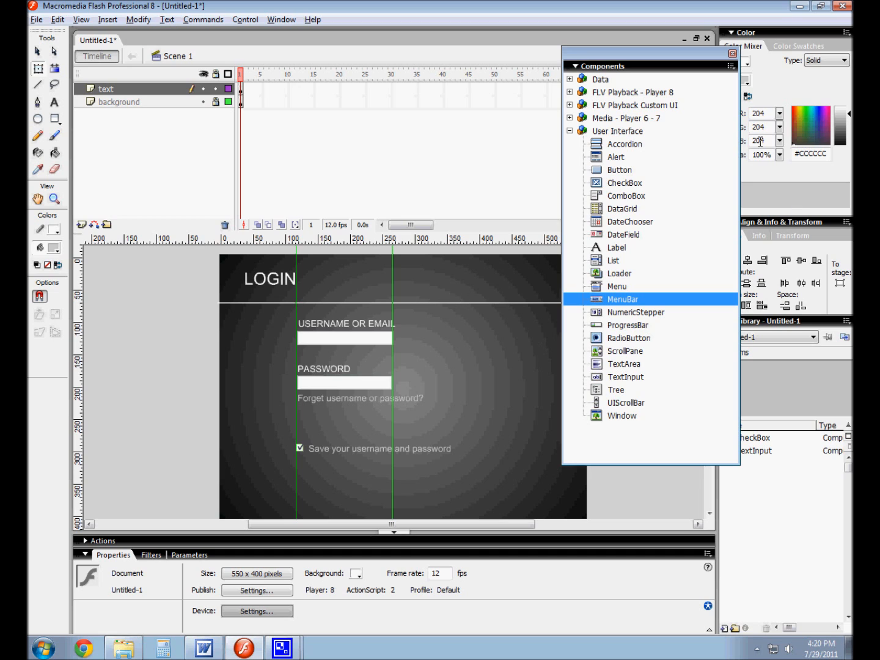
pyautogui.moveTo(161, 307)
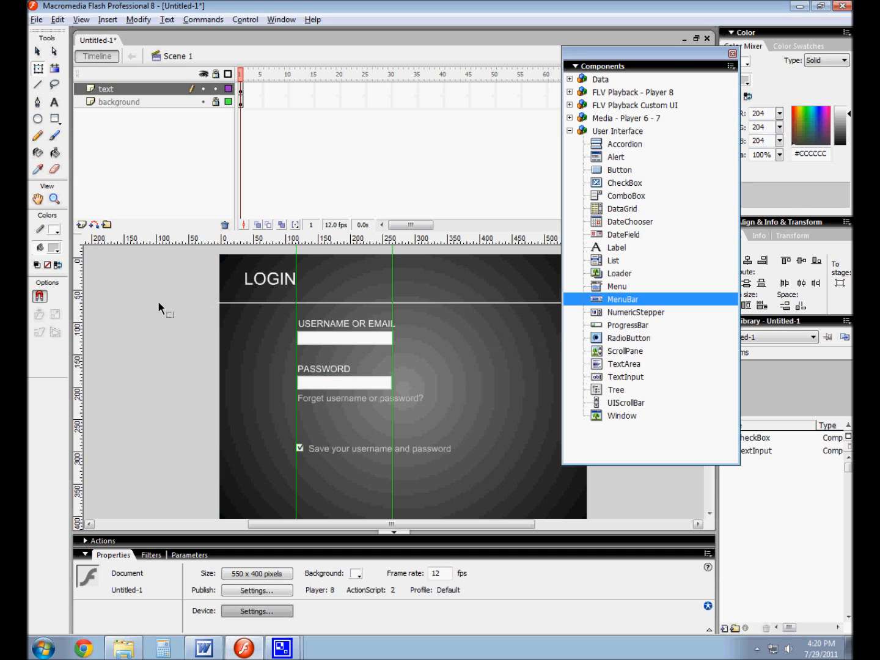
pyautogui.click(343, 337)
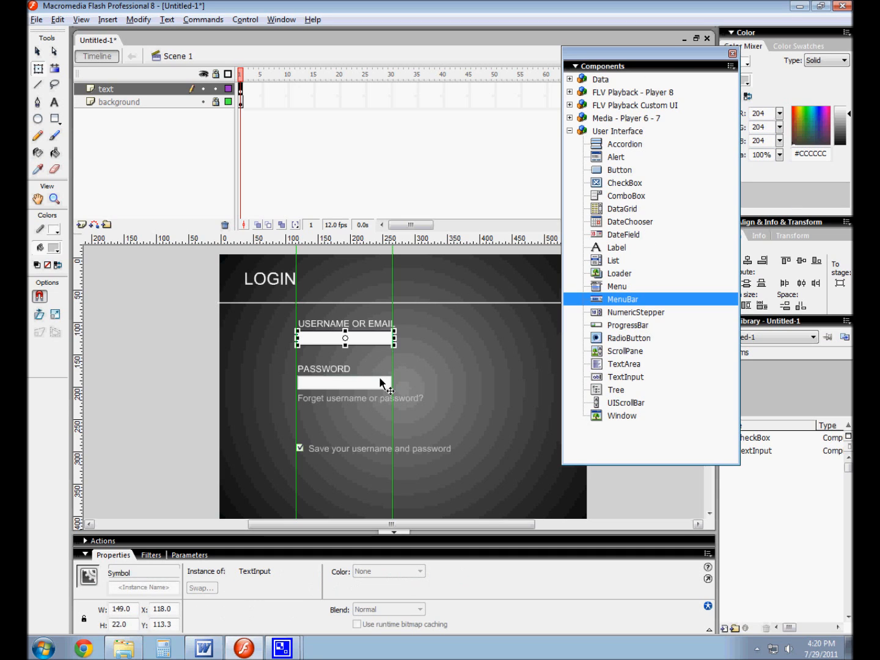